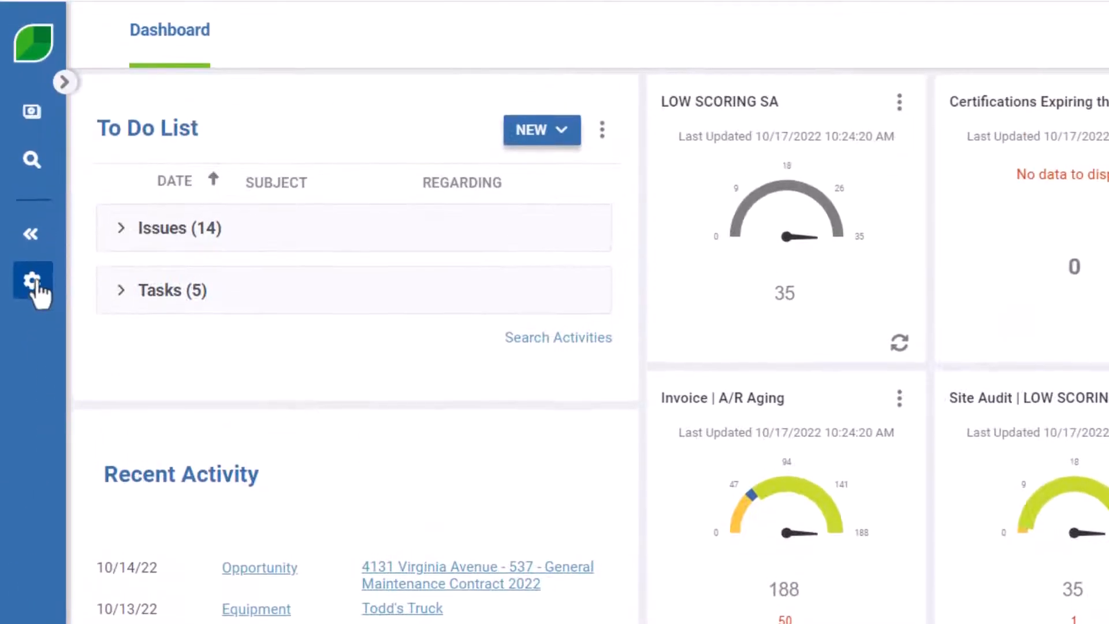
# Step: Open the User Management settings and browse roles like Account Manager, Executive and System Admin
pyautogui.click(32, 287)
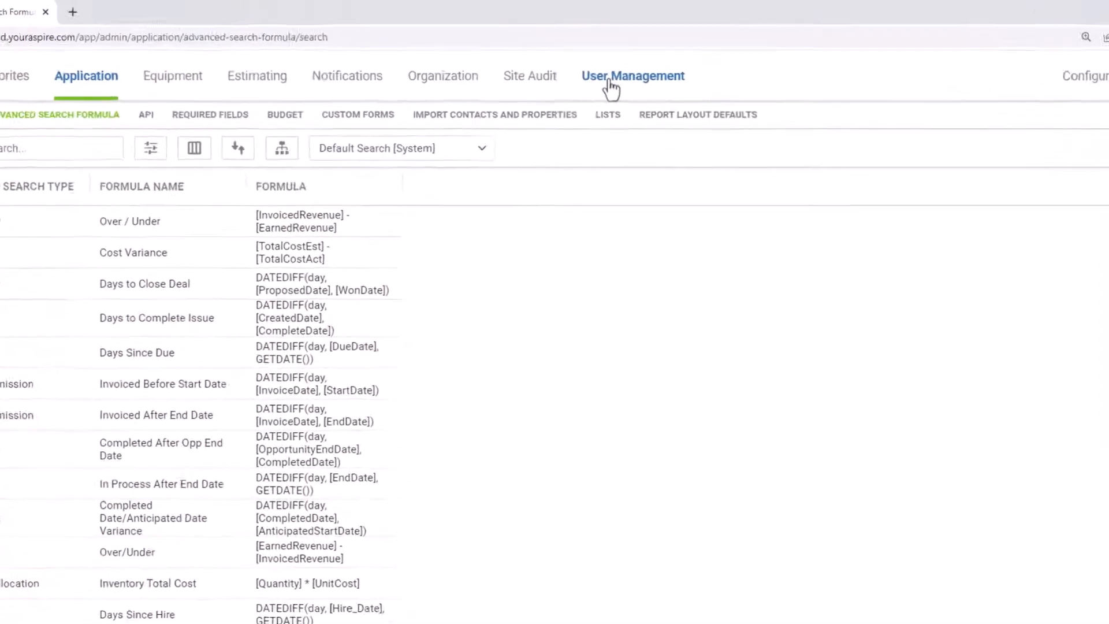
pyautogui.click(632, 76)
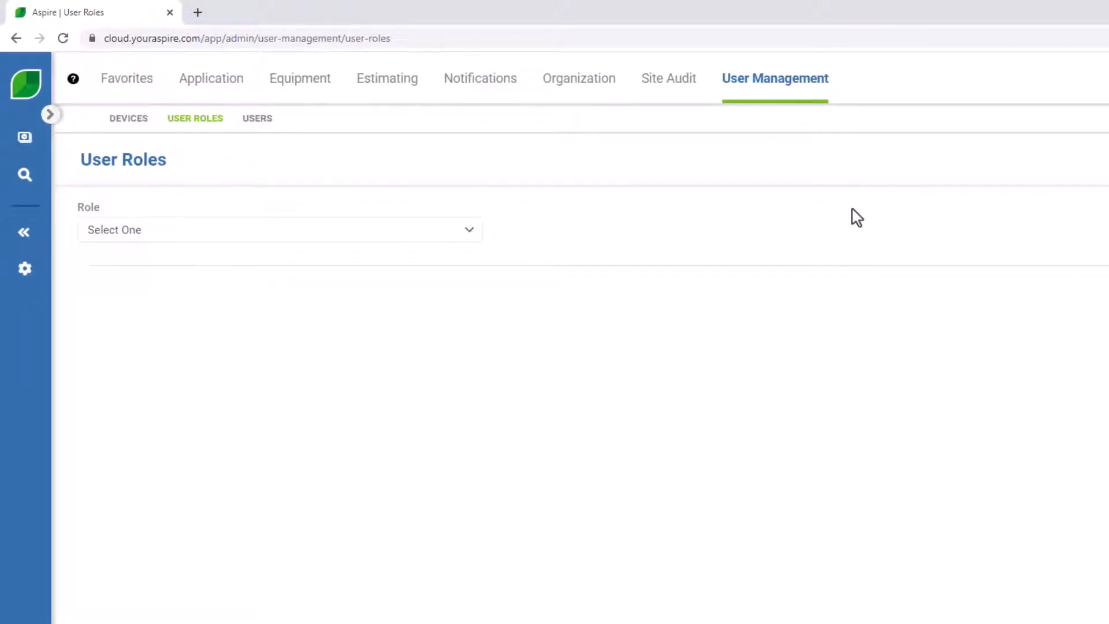
pyautogui.moveTo(734, 220)
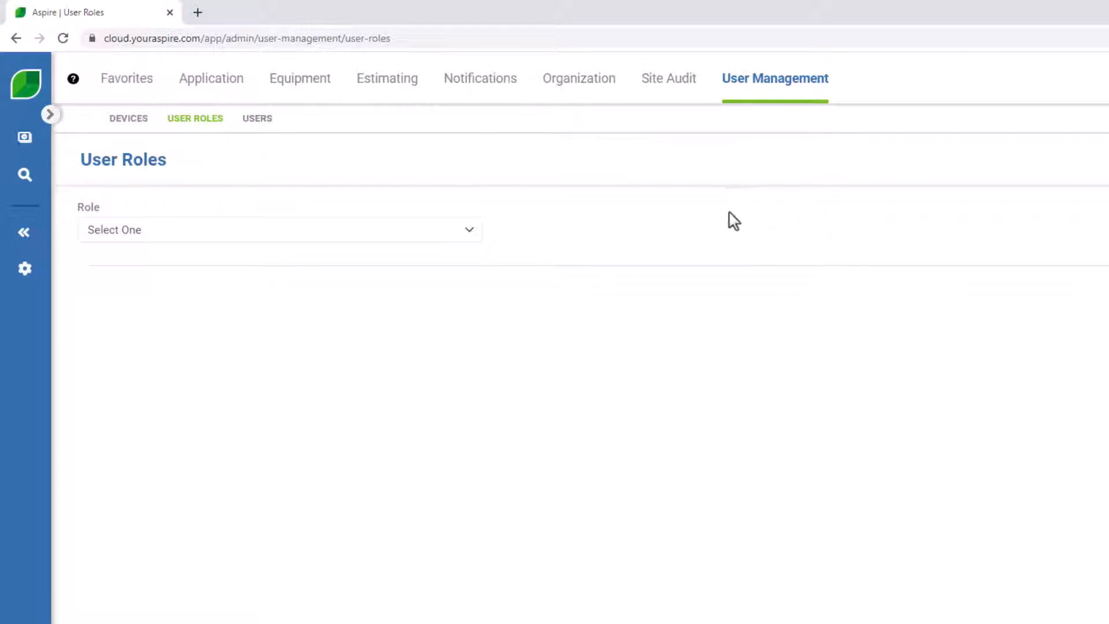
pyautogui.moveTo(479, 234)
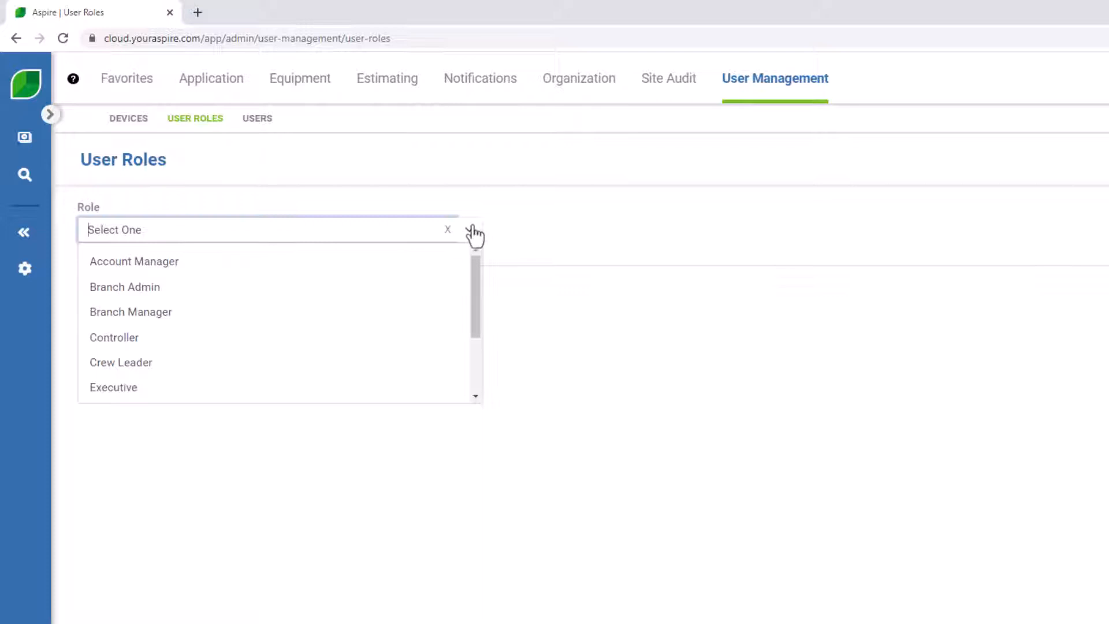
pyautogui.scroll(-3)
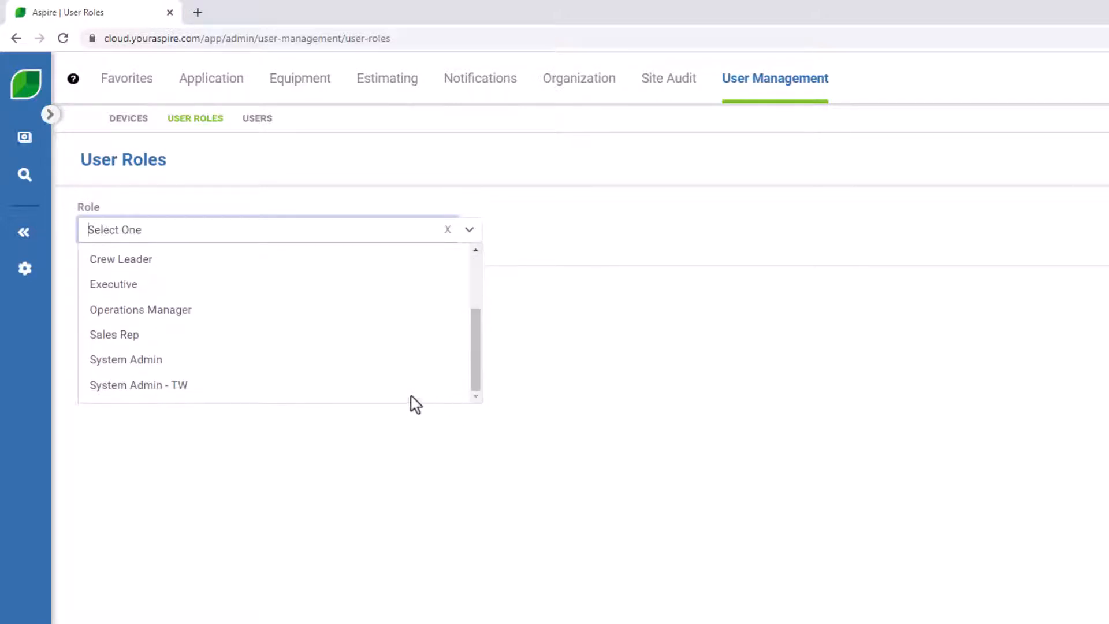
# Step: Select the System Admin - TW role, review its Equipment permissions, and save it
pyautogui.click(138, 385)
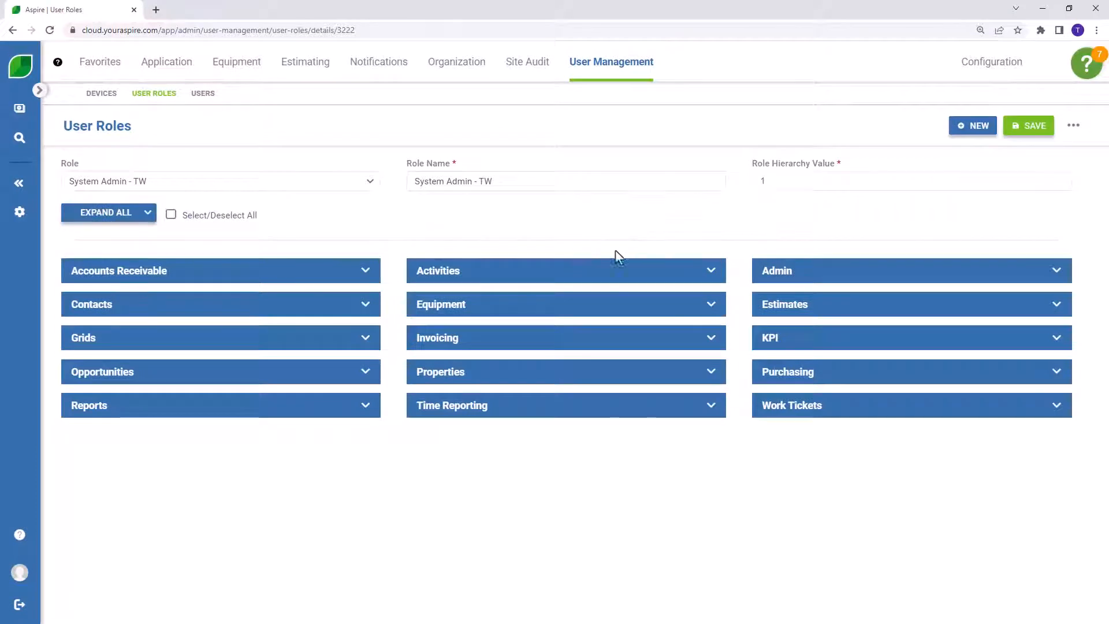
pyautogui.moveTo(589, 312)
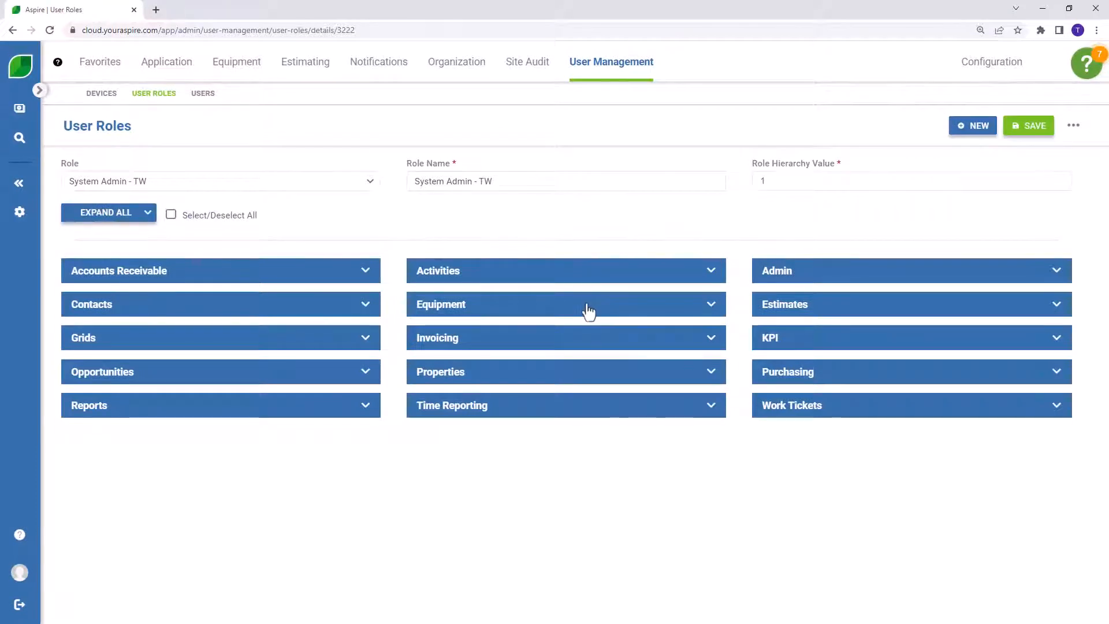
pyautogui.click(565, 305)
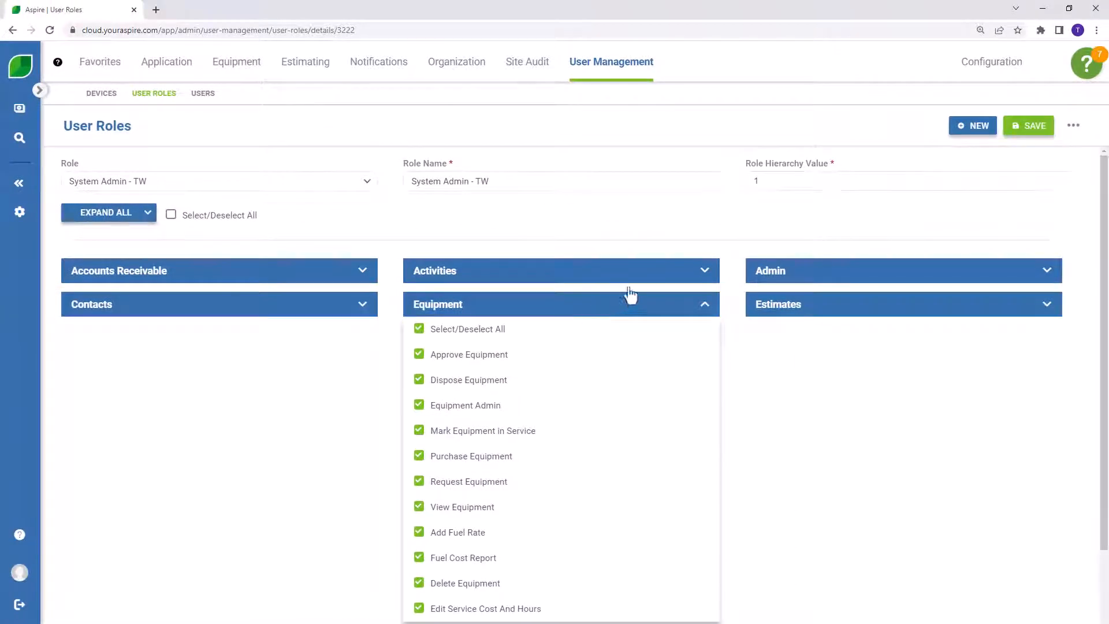
pyautogui.moveTo(1029, 131)
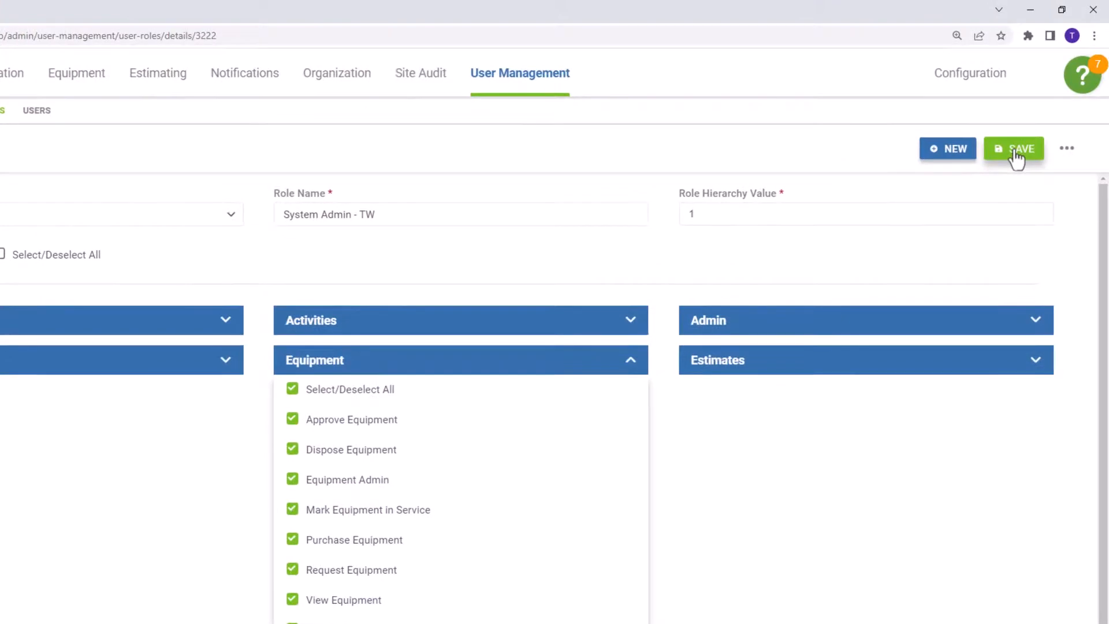
pyautogui.click(1012, 149)
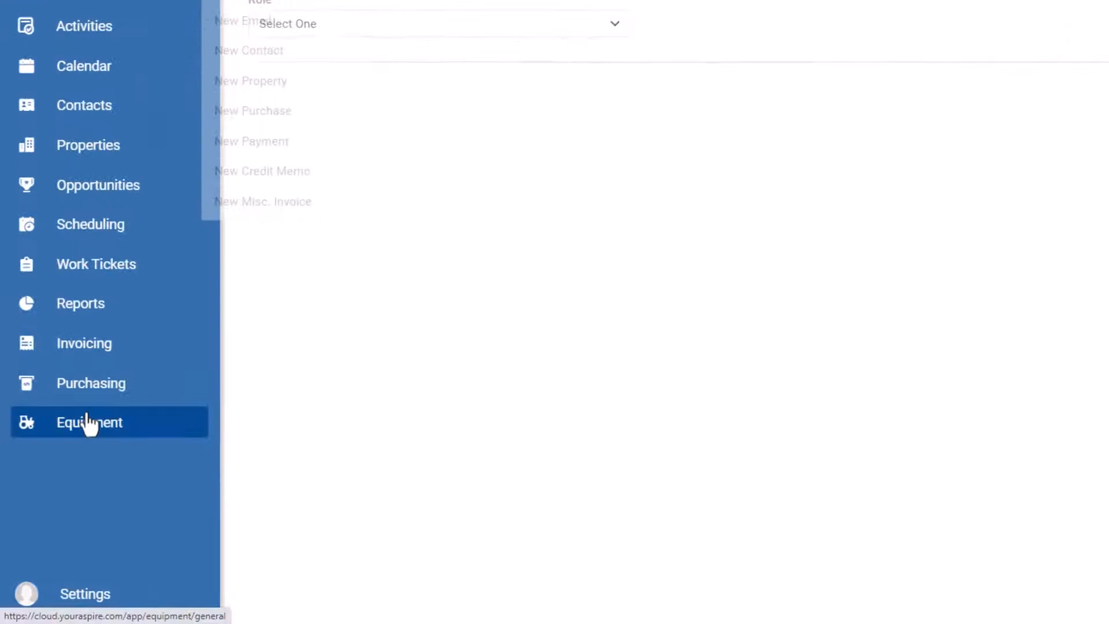
# Step: Open the Time Reporting configuration and check Equipment Reading Clock Out Prompt is End of Day
pyautogui.click(89, 422)
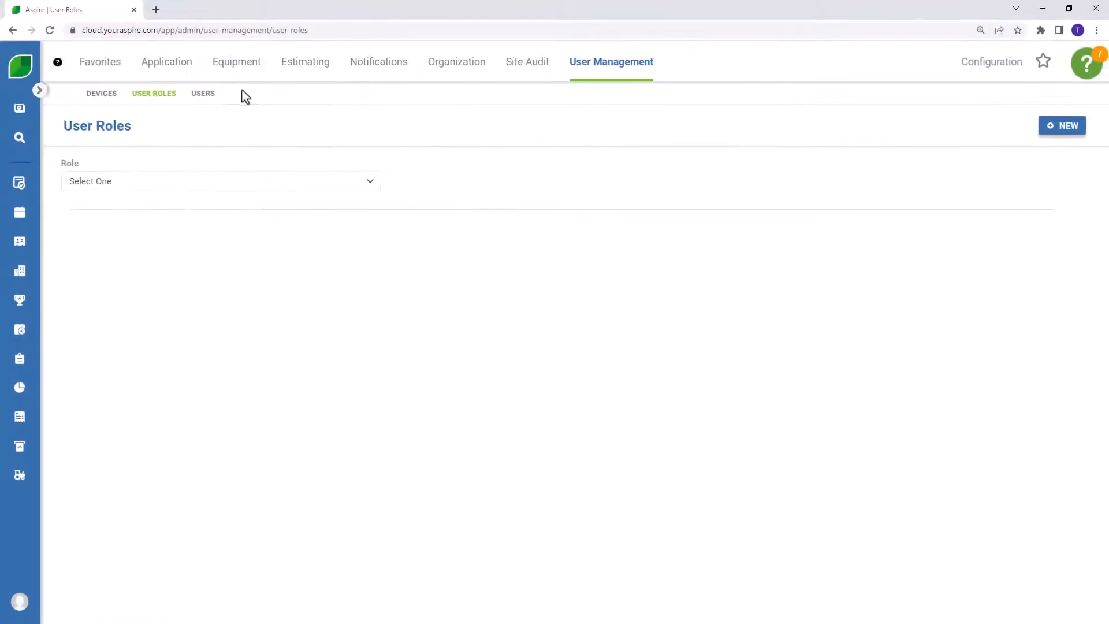
pyautogui.moveTo(598, 81)
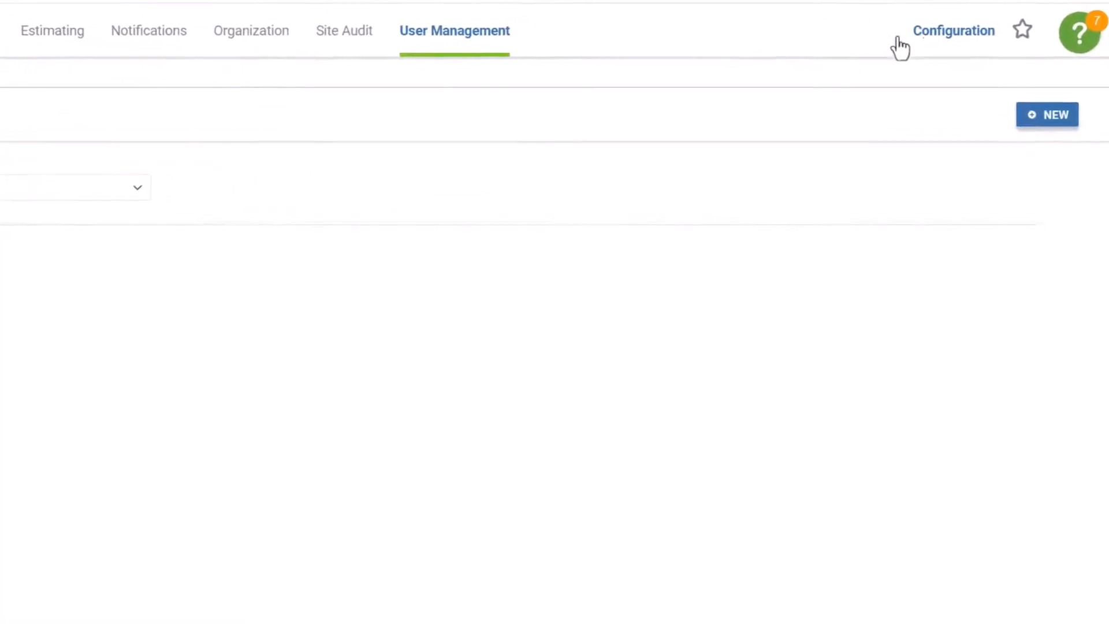
pyautogui.click(952, 30)
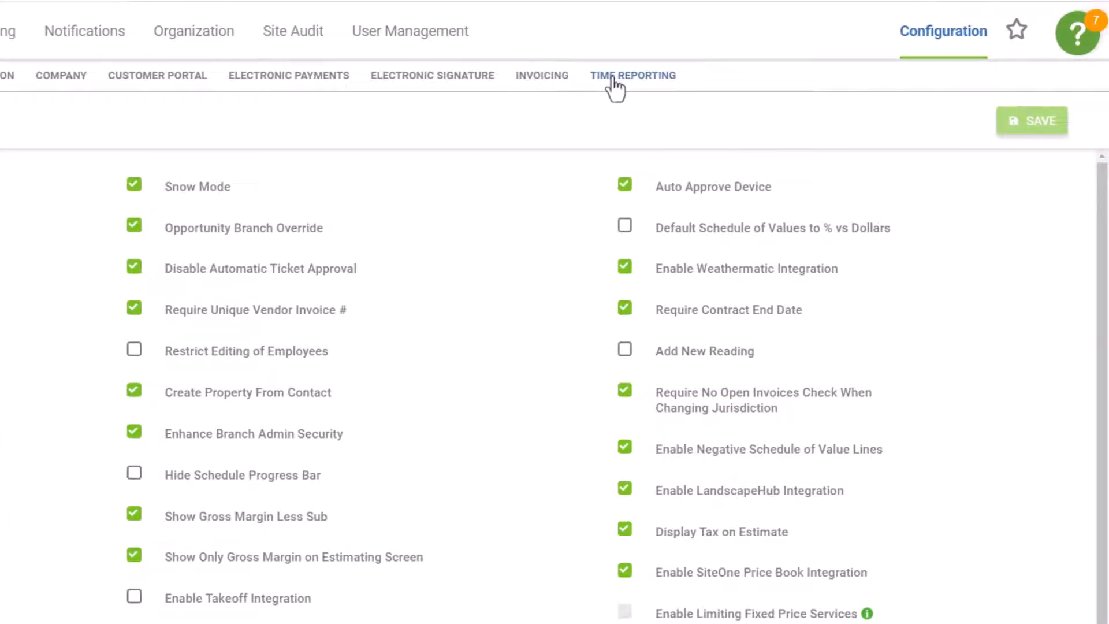
pyautogui.click(632, 76)
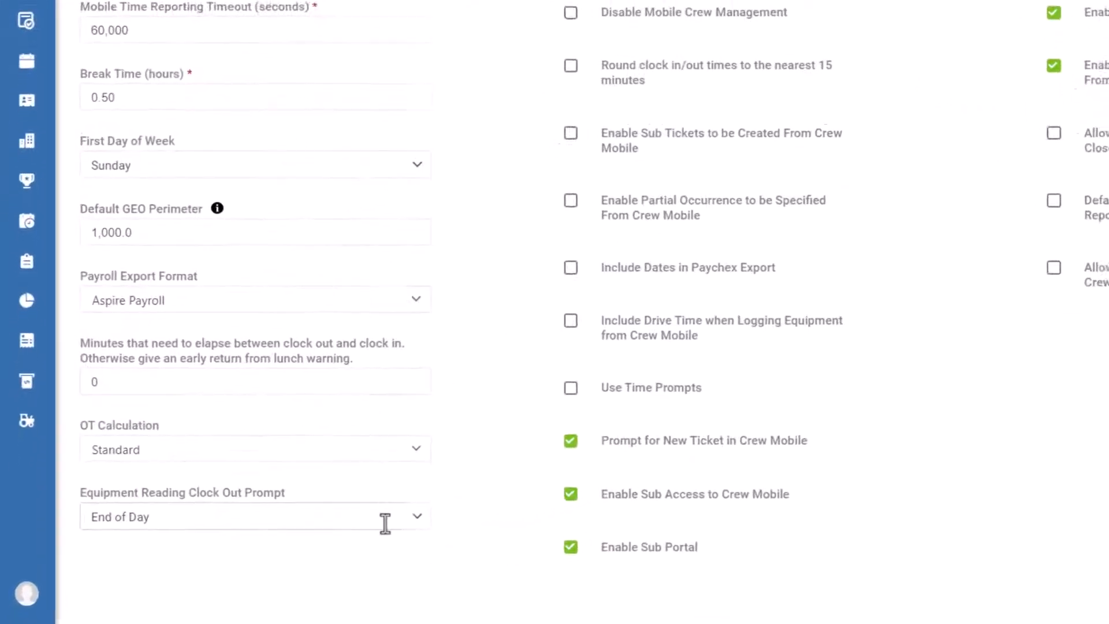
pyautogui.scroll(-3)
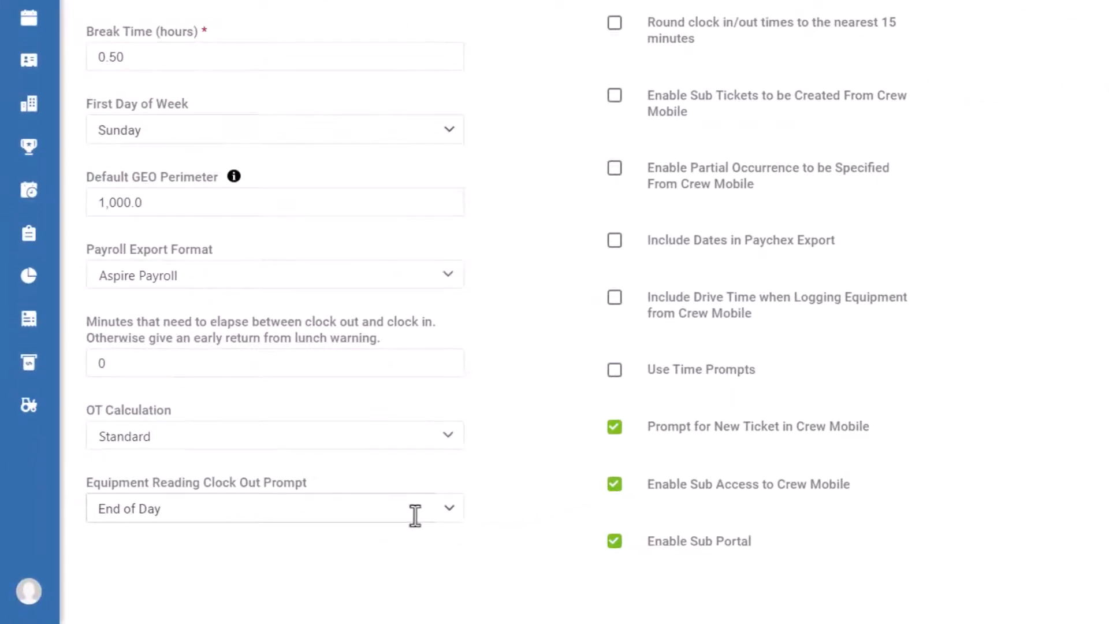
pyautogui.moveTo(421, 509)
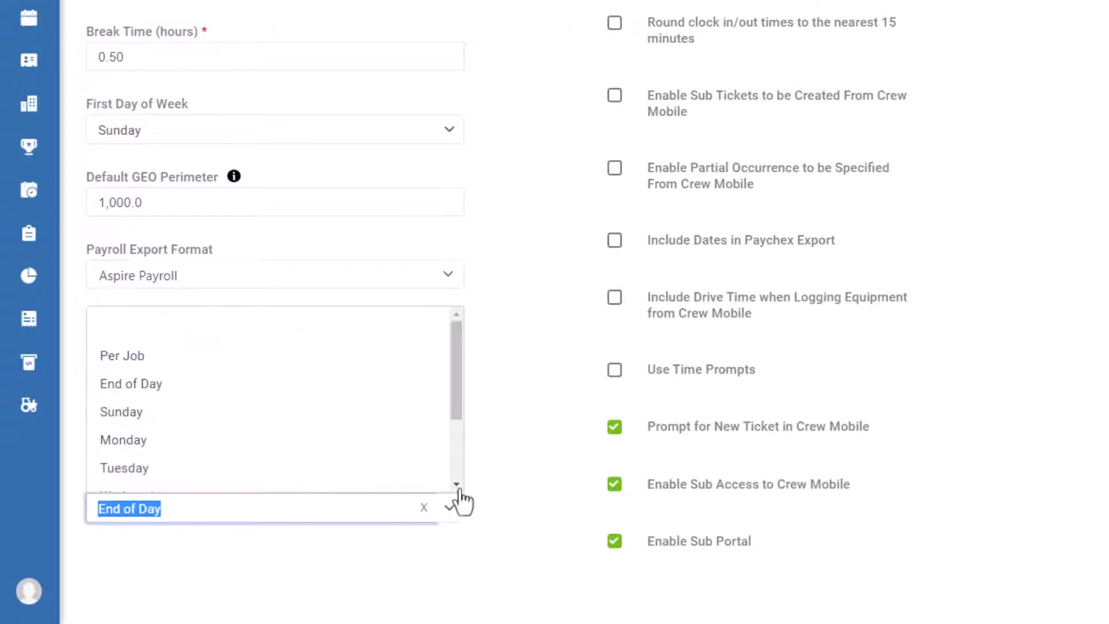
pyautogui.moveTo(473, 492)
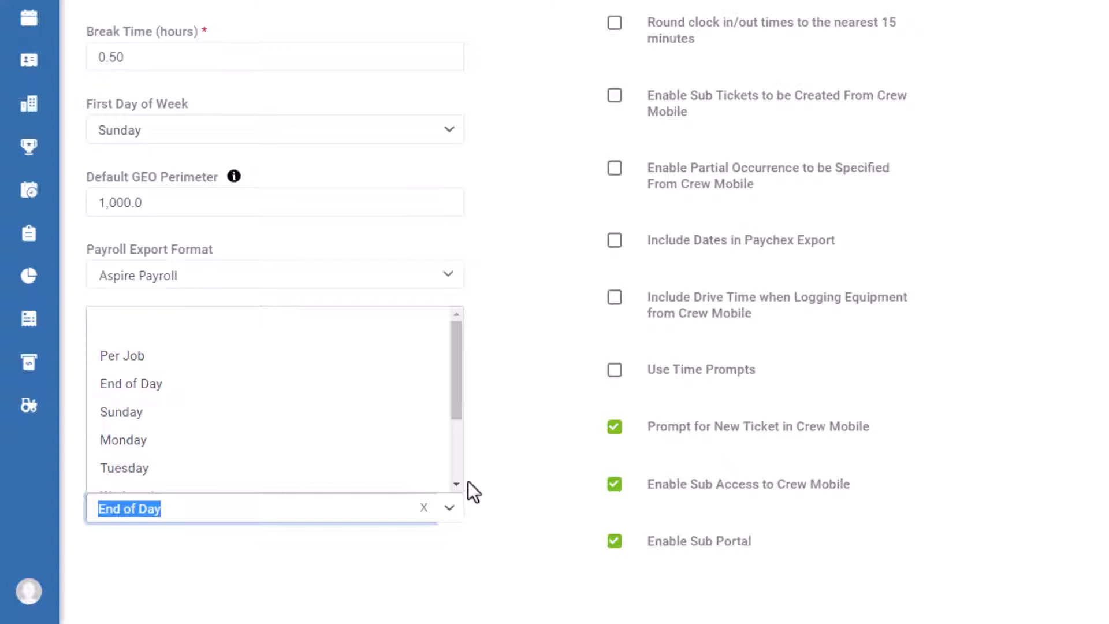
pyautogui.moveTo(122, 356)
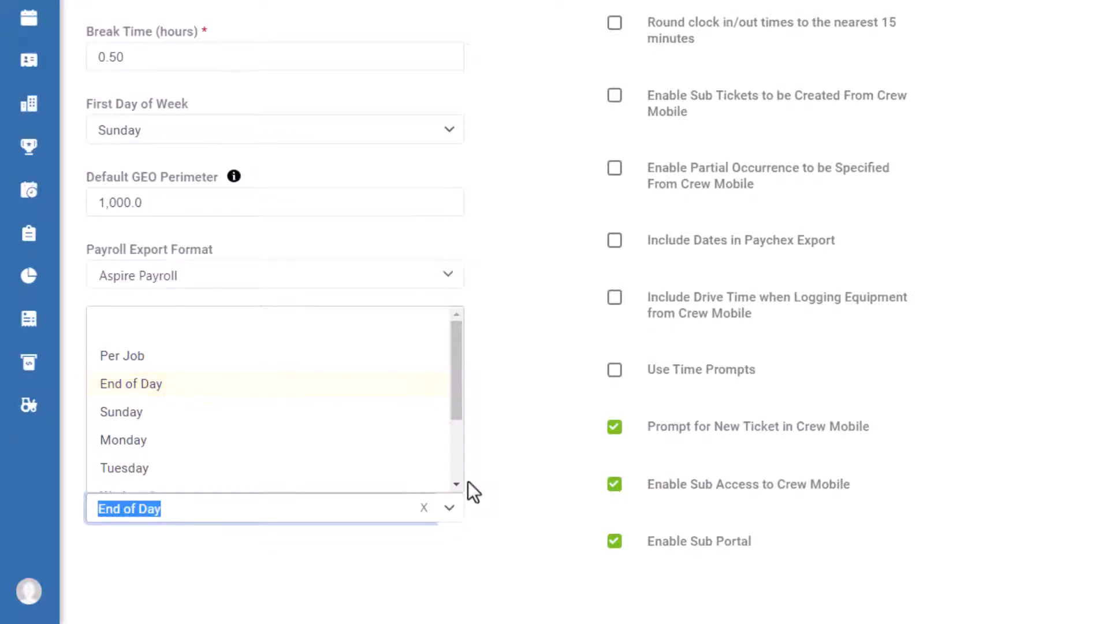
pyautogui.moveTo(121, 411)
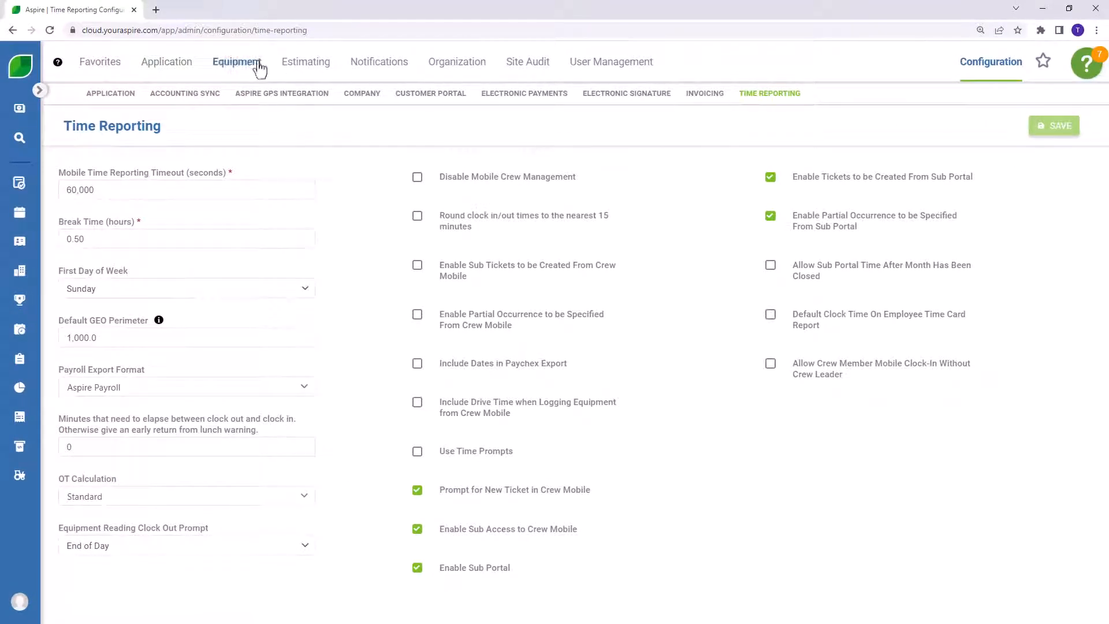
# Step: Create and save the equipment manufacturer 'Toyota'
pyautogui.click(236, 62)
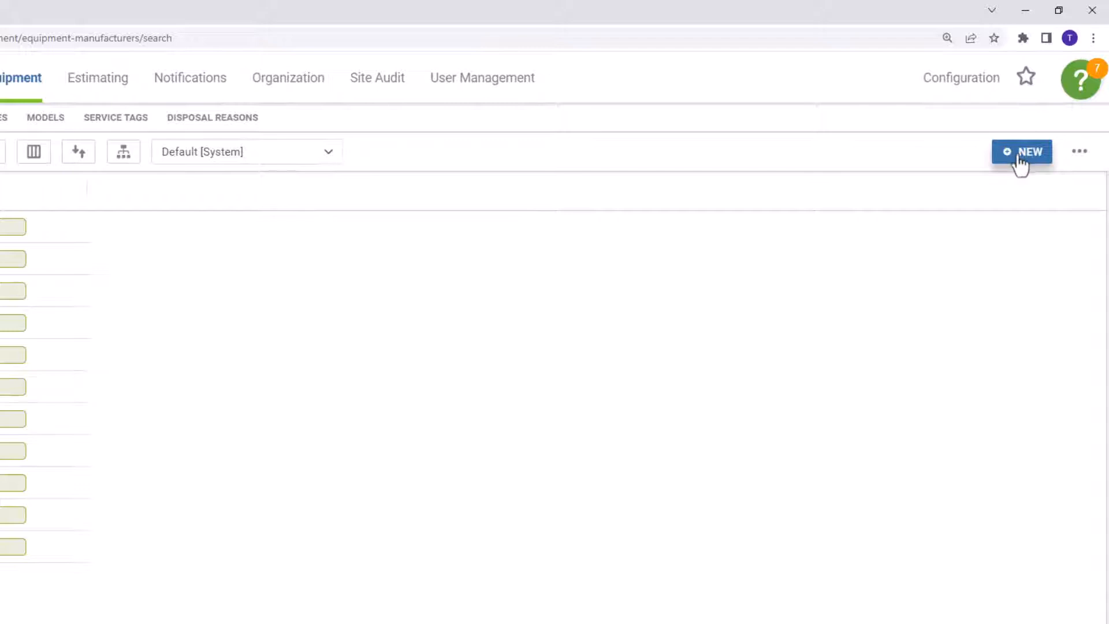
pyautogui.click(1021, 152)
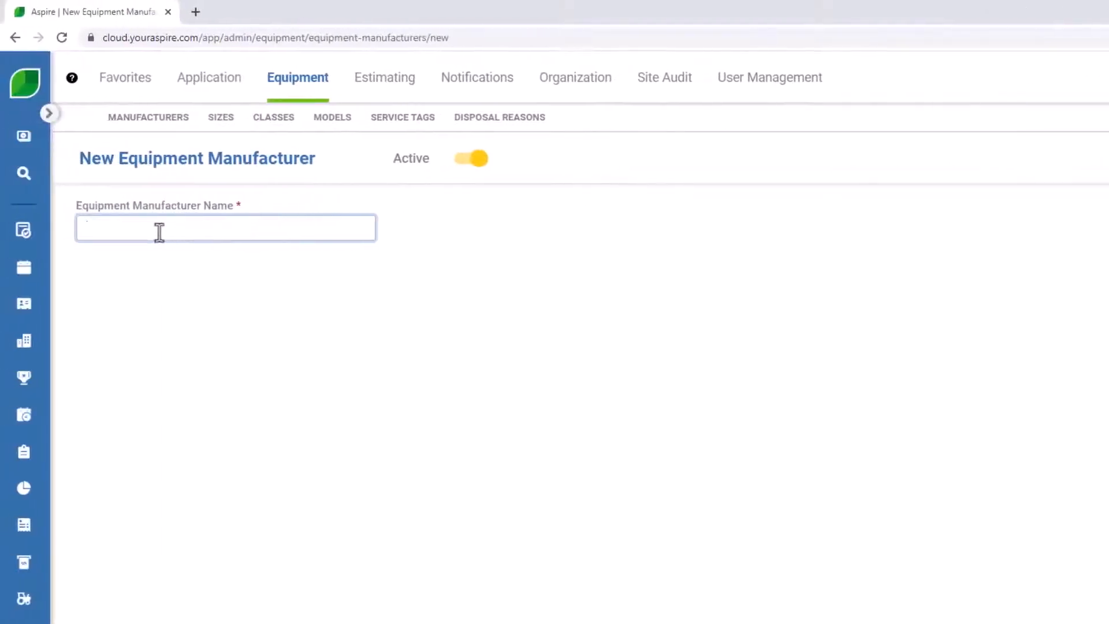
pyautogui.write('Toyota')
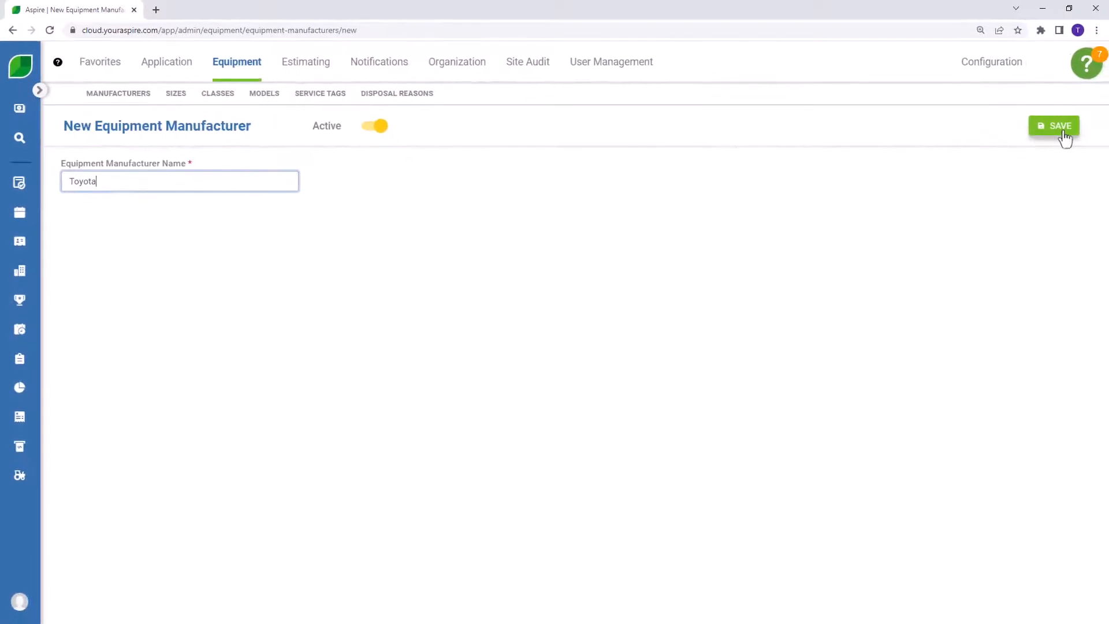
pyautogui.click(1053, 126)
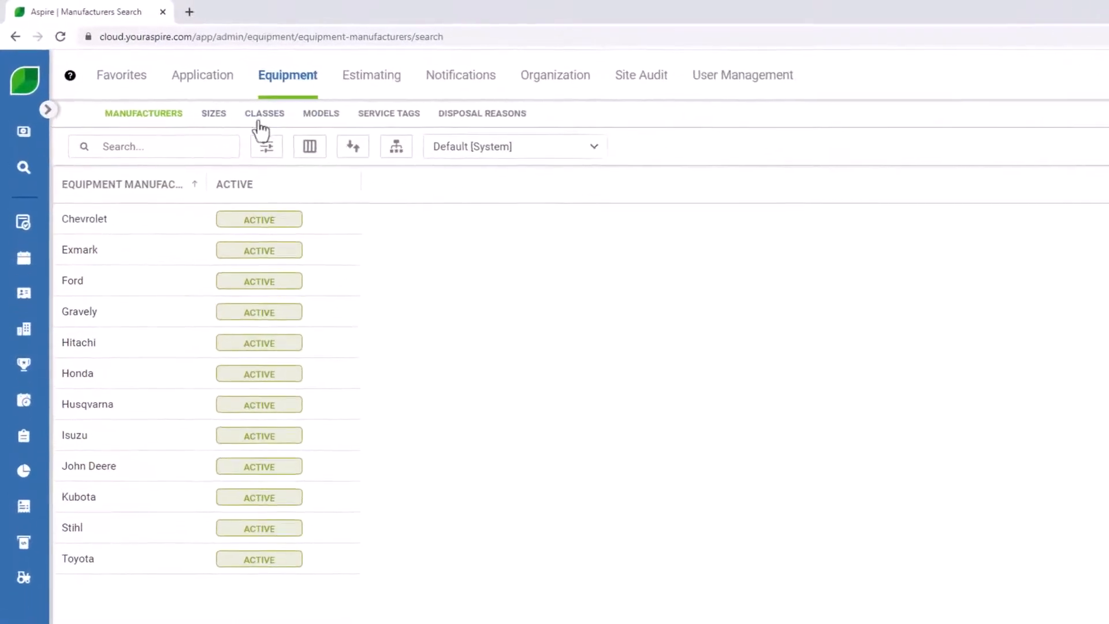
# Step: Create and save the equipment size '3.5L V6 CrewMax Long Box'
pyautogui.click(218, 116)
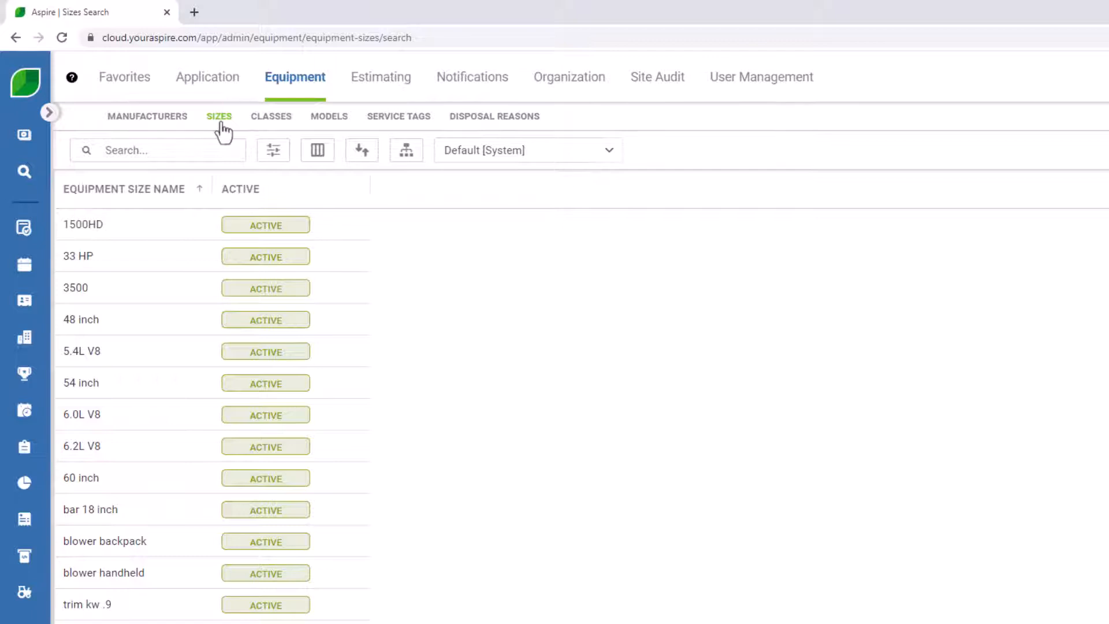
pyautogui.press('ctrl+minus')
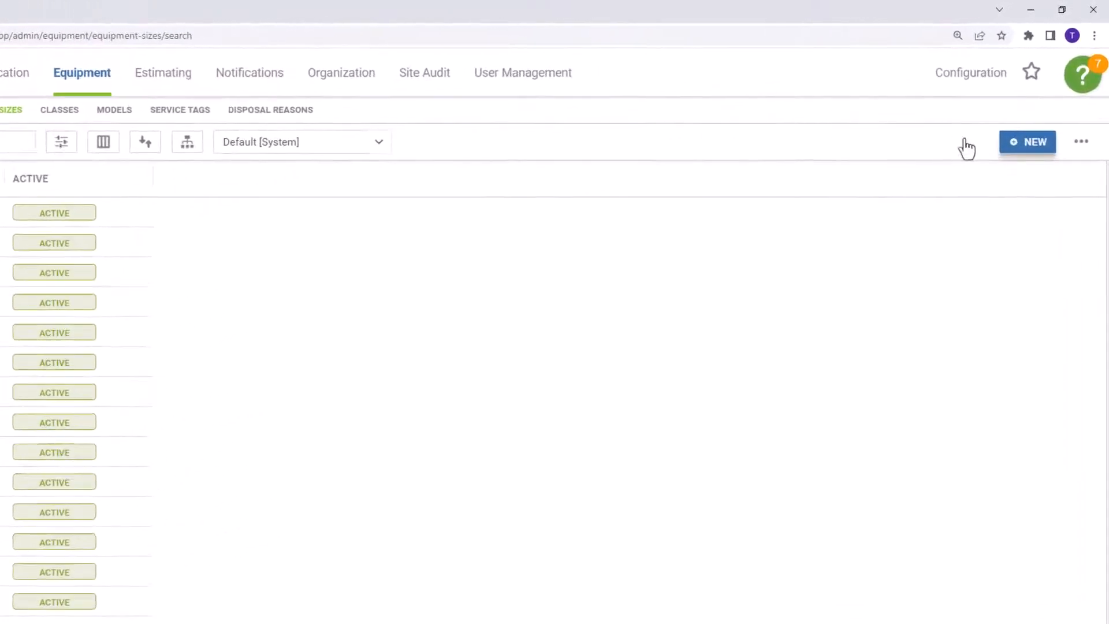
pyautogui.click(1026, 142)
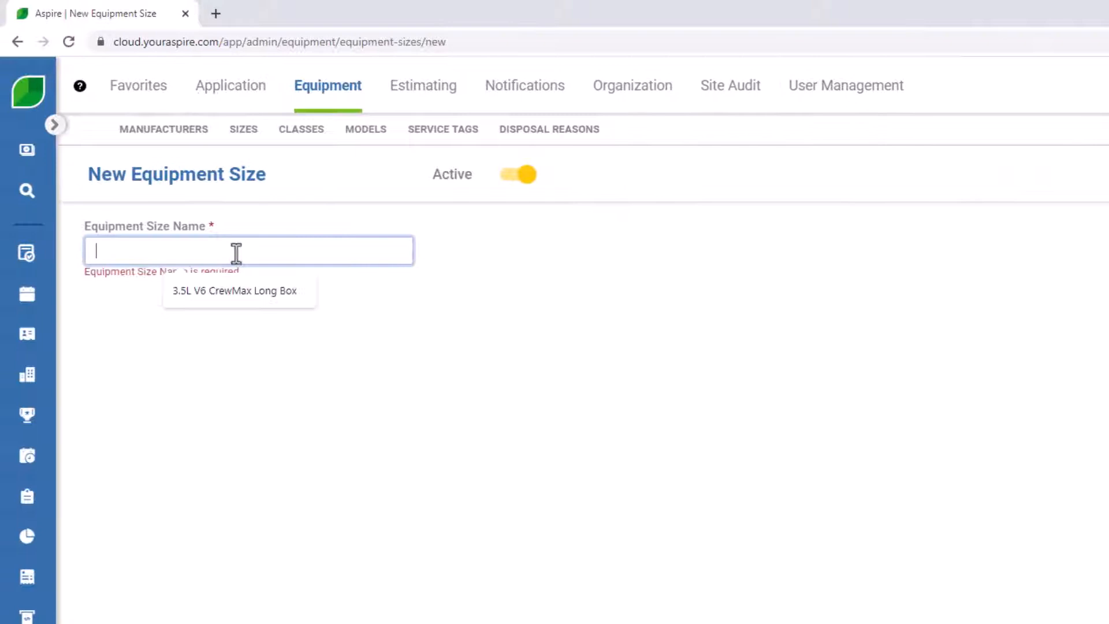
pyautogui.write('3.5L V6 CrewMax')
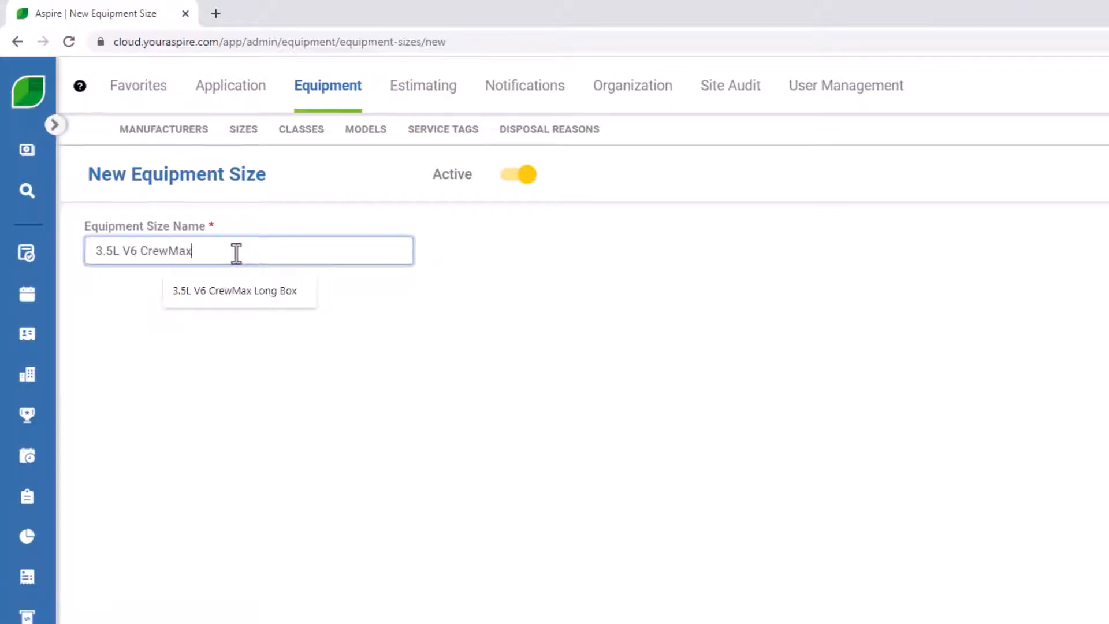
pyautogui.click(234, 289)
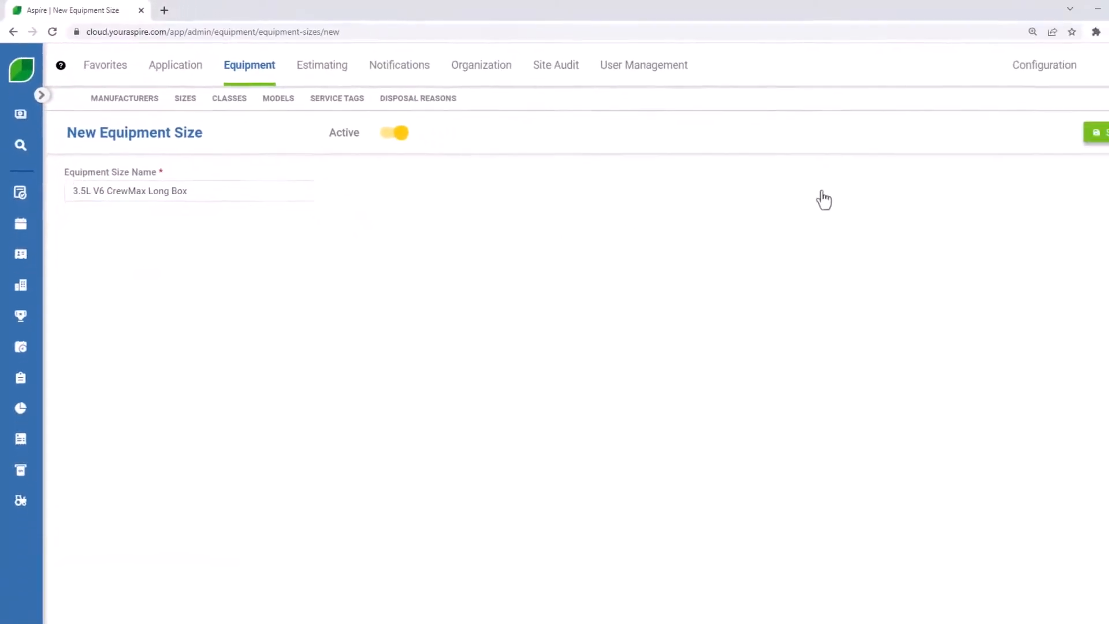
pyautogui.click(1096, 132)
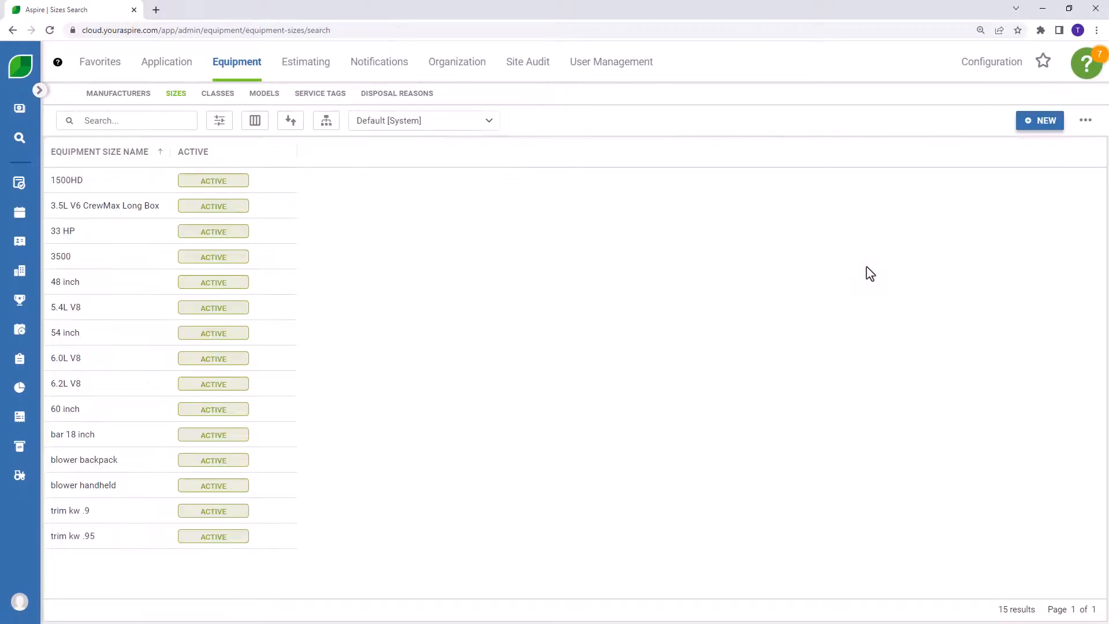
pyautogui.moveTo(288, 185)
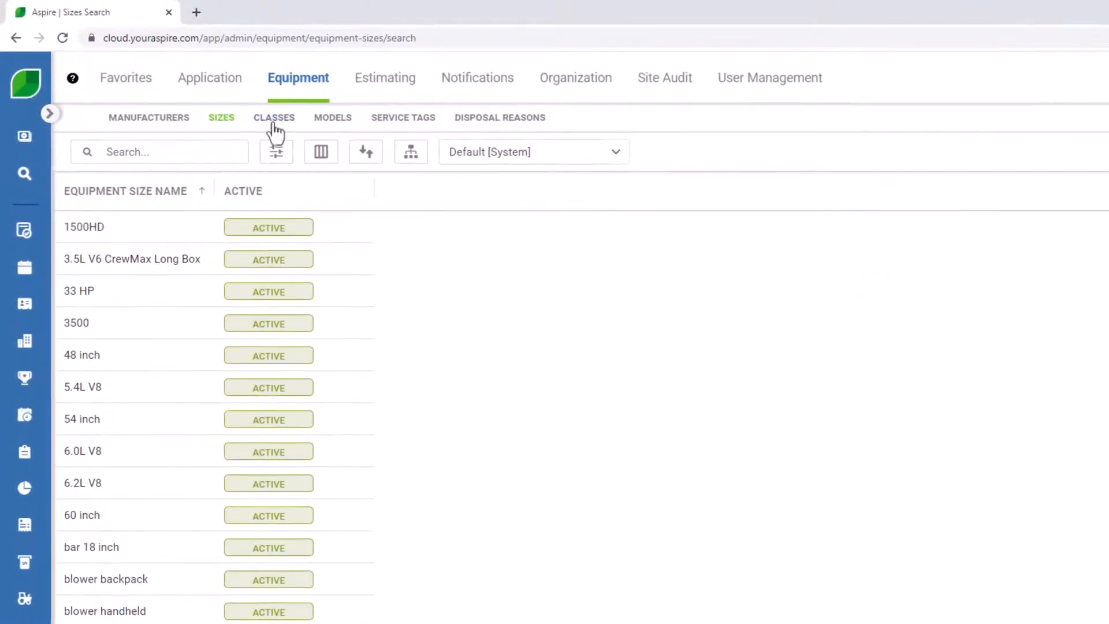
# Step: Create a new equipment class named 'Pickup Truck'
pyautogui.click(274, 117)
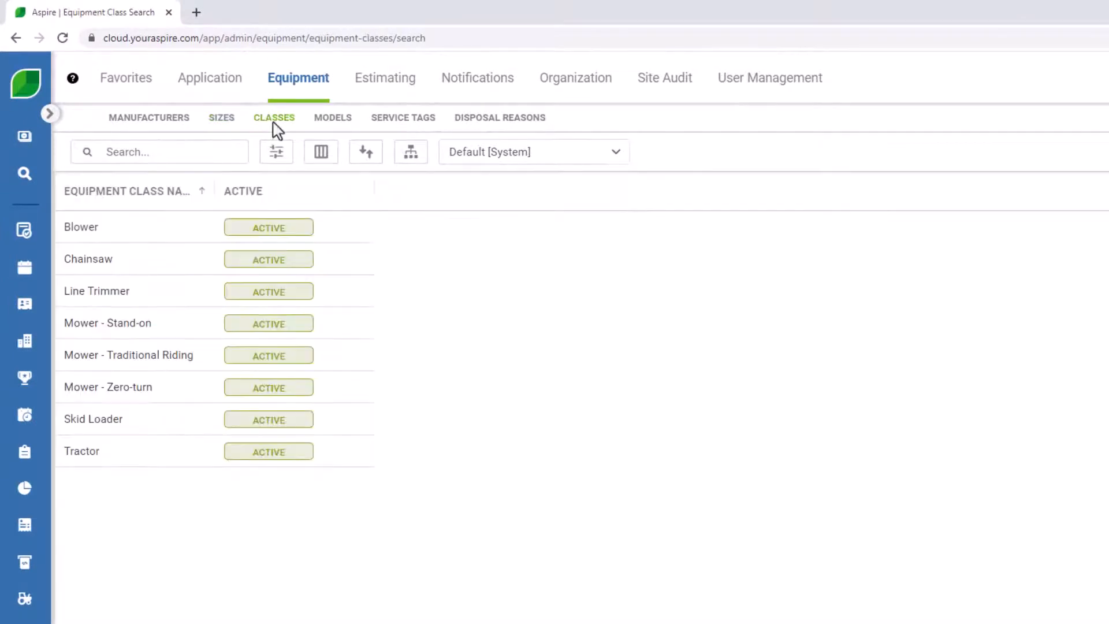
pyautogui.moveTo(919, 220)
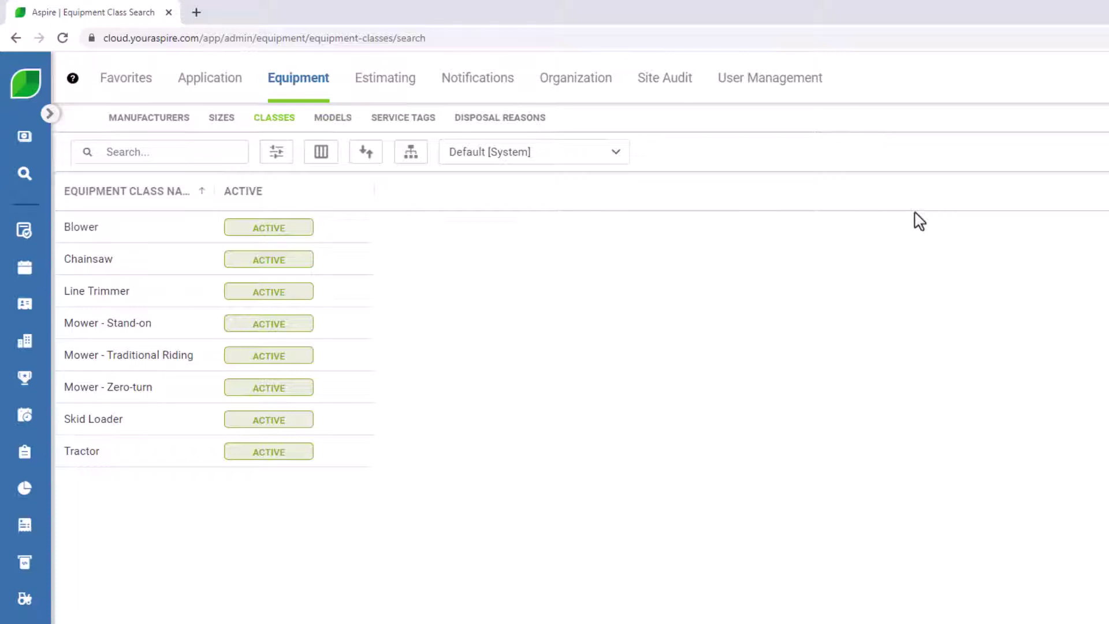
pyautogui.click(49, 113)
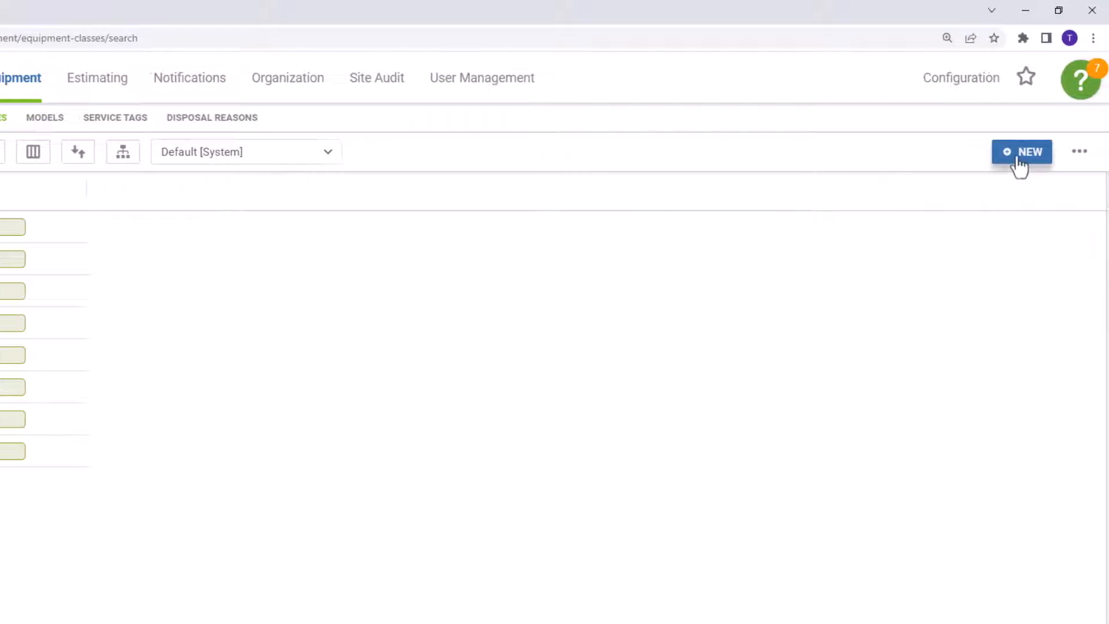
pyautogui.click(1021, 152)
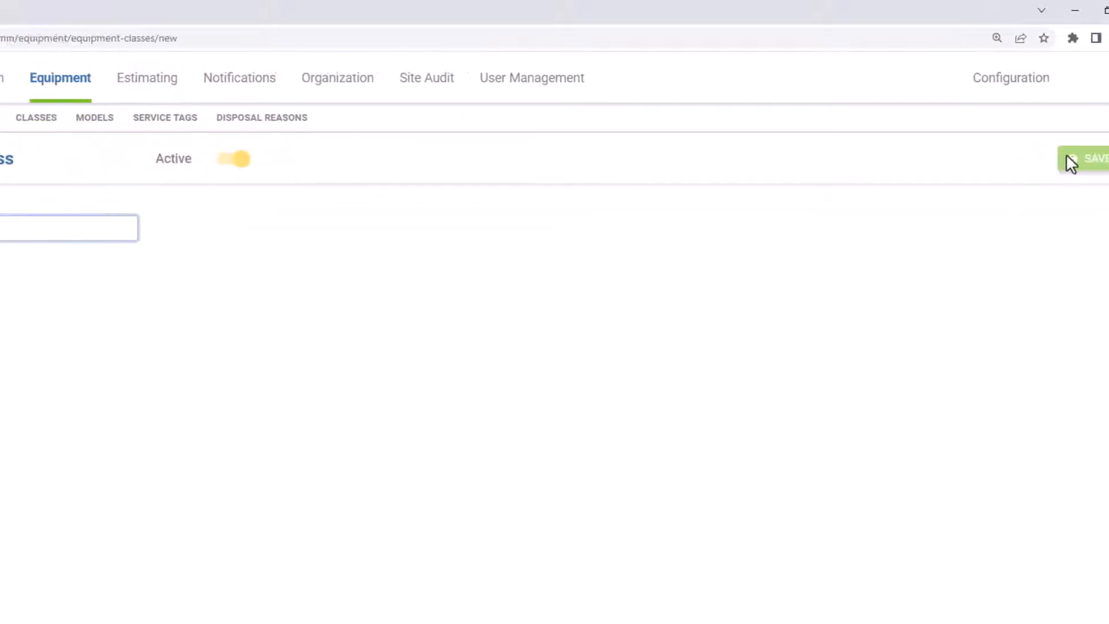
pyautogui.write('Pi')
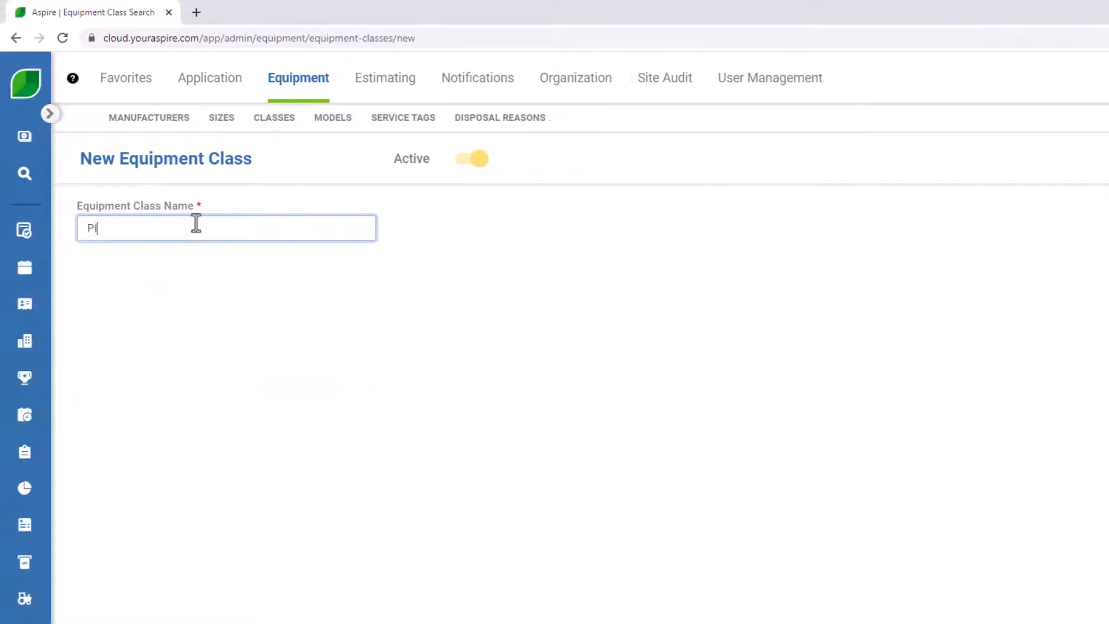
pyautogui.write('ckup Truck')
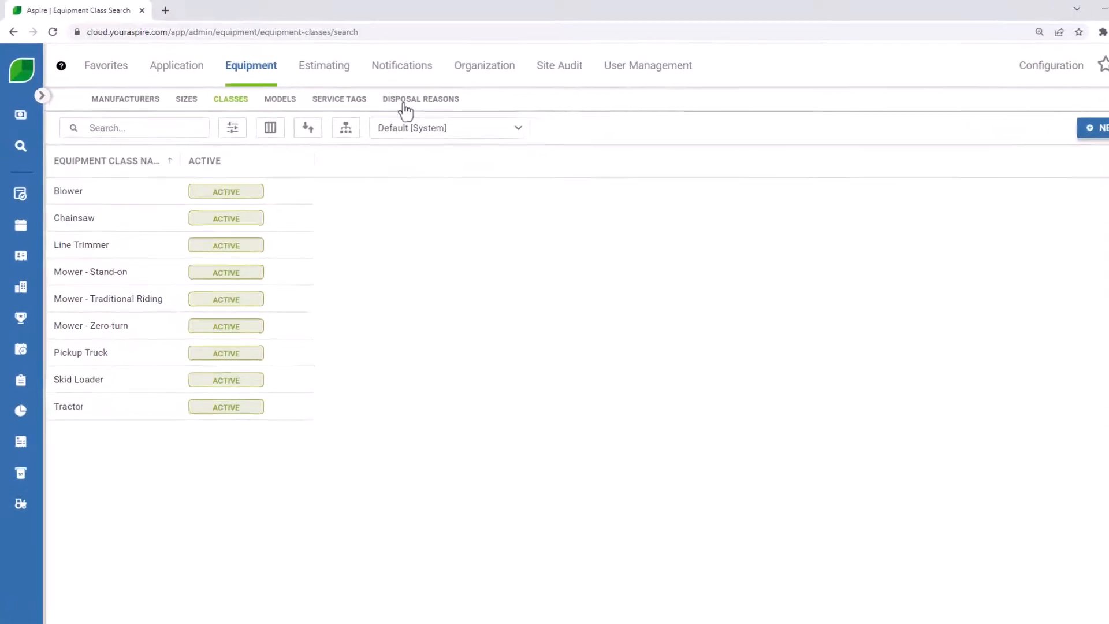
# Step: Create and save a Maintenance service tag named 'Oil Change'
pyautogui.click(339, 99)
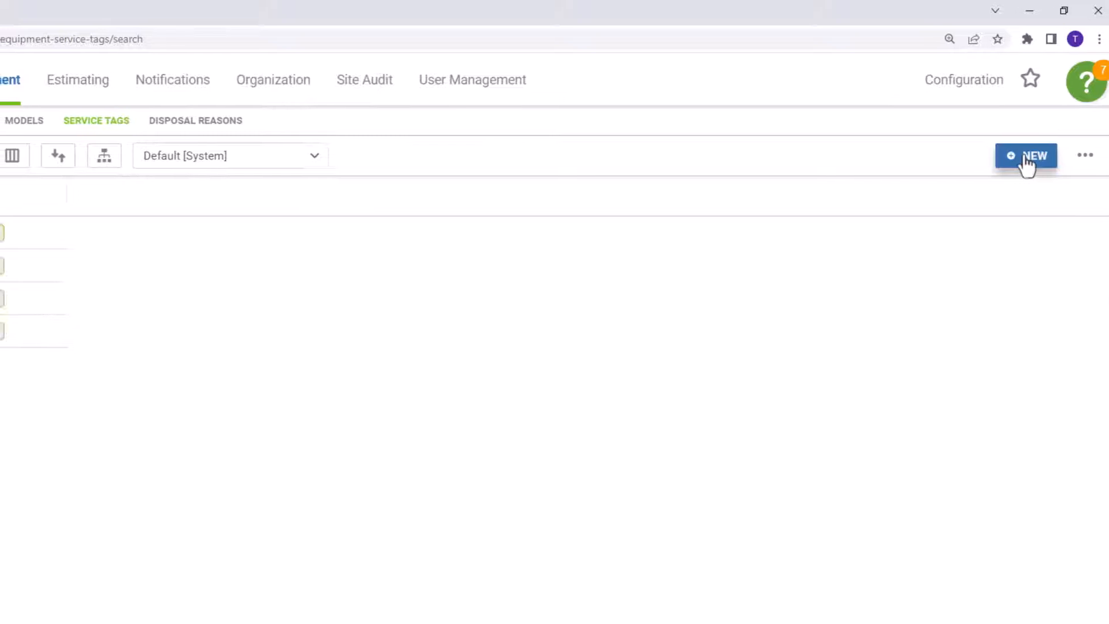
pyautogui.click(1026, 155)
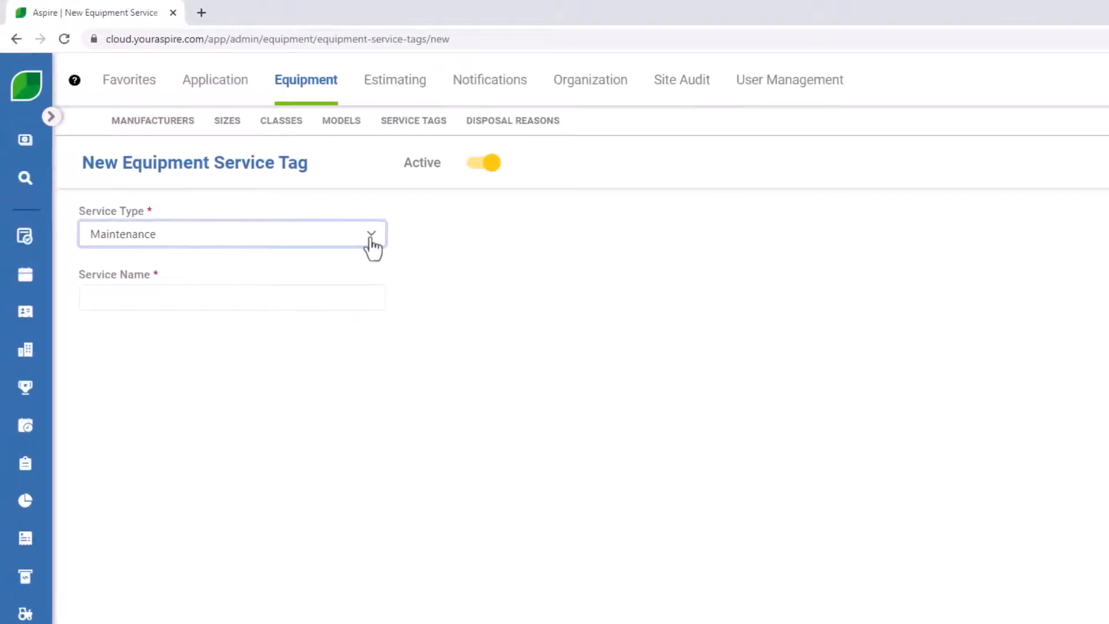
pyautogui.click(371, 234)
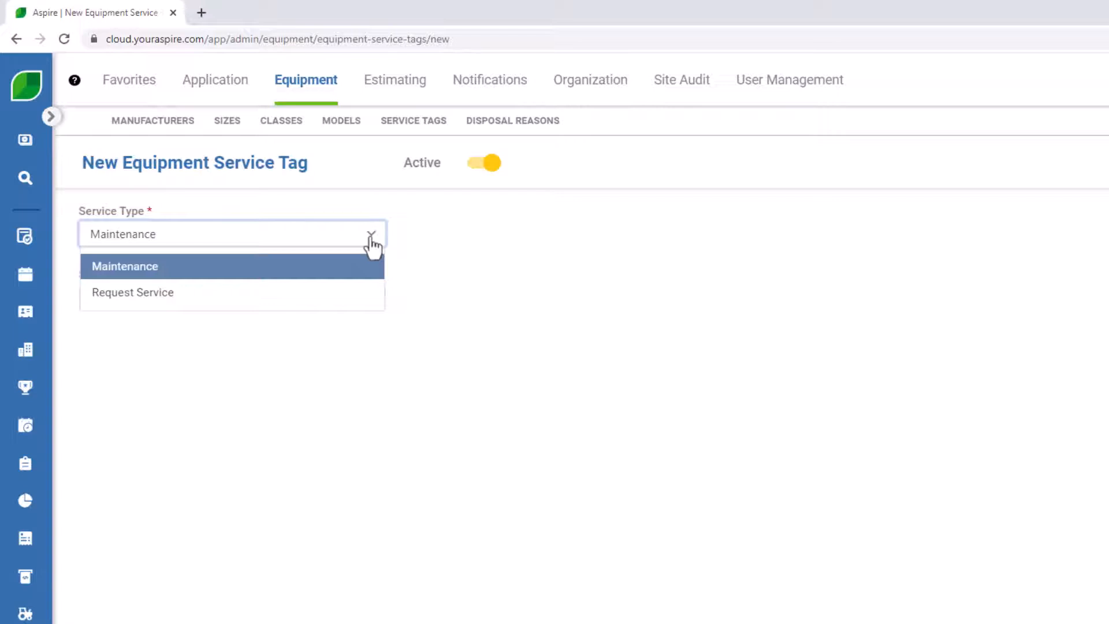
pyautogui.moveTo(135, 273)
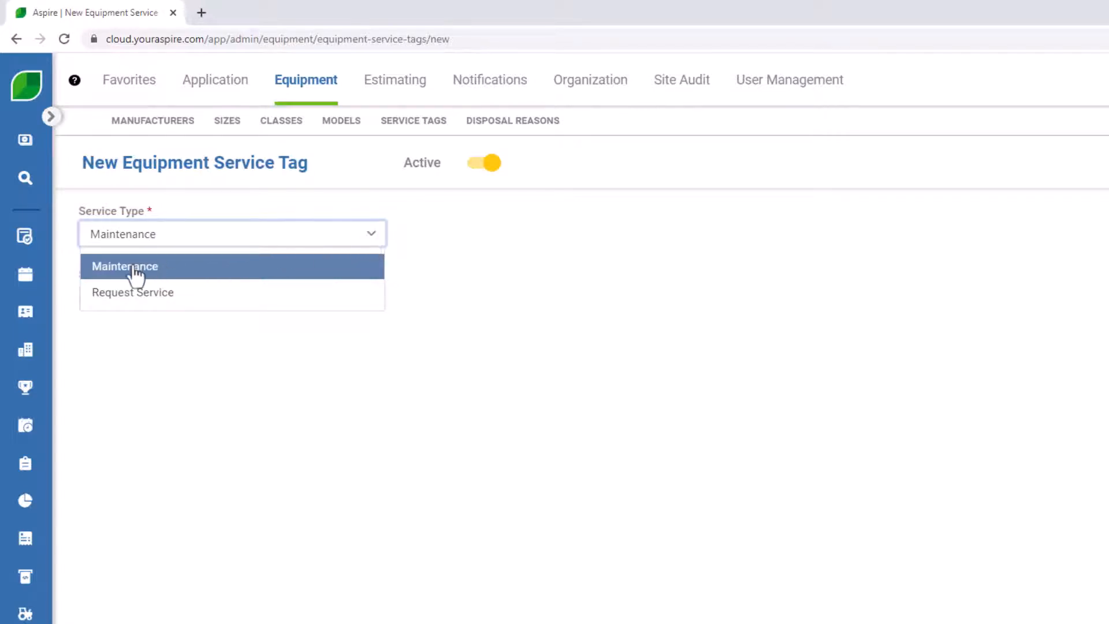
pyautogui.click(125, 265)
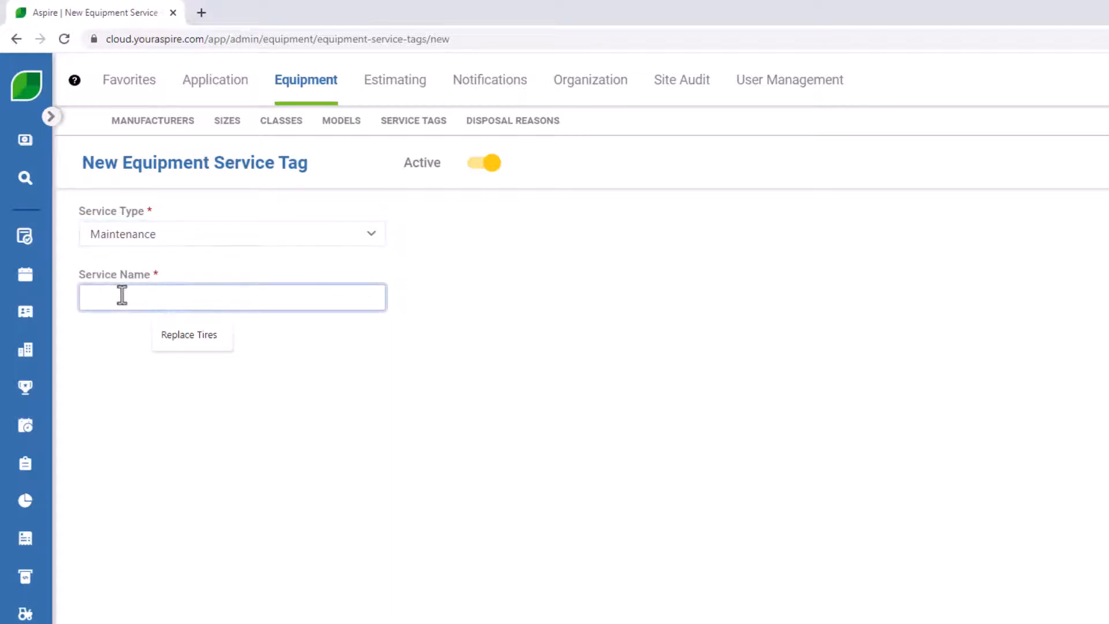
pyautogui.write('Oil Change')
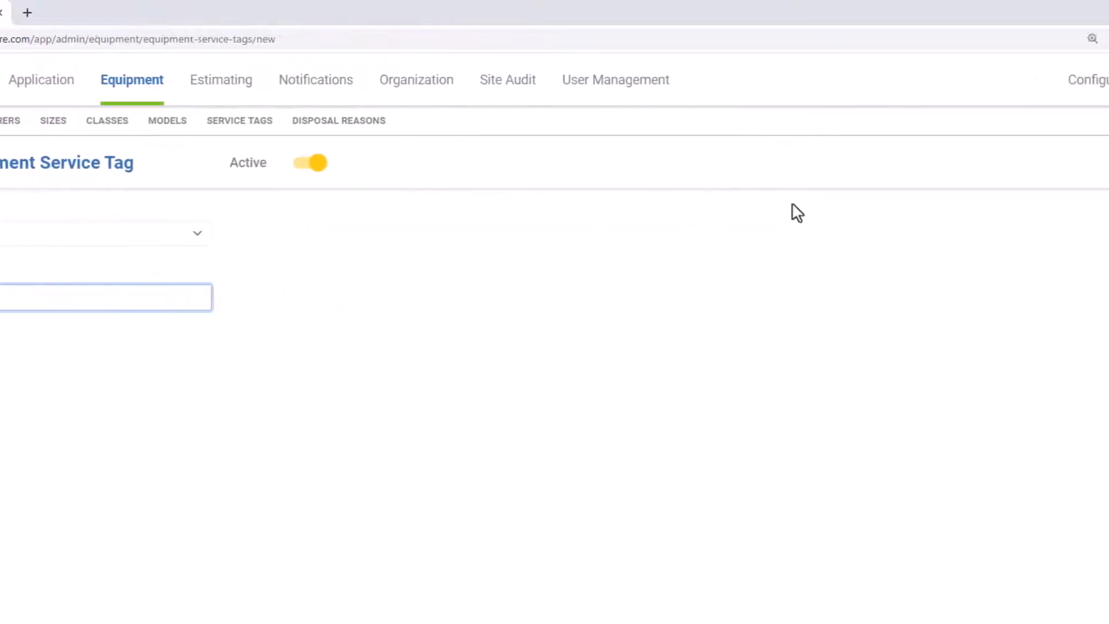
pyautogui.moveTo(1037, 163)
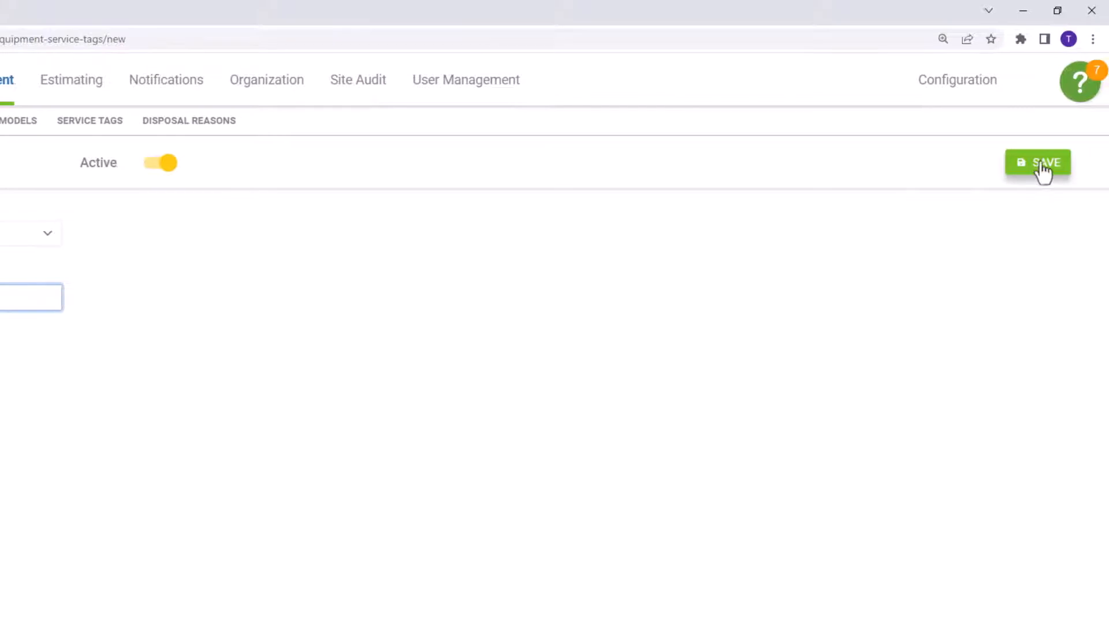
pyautogui.click(1038, 161)
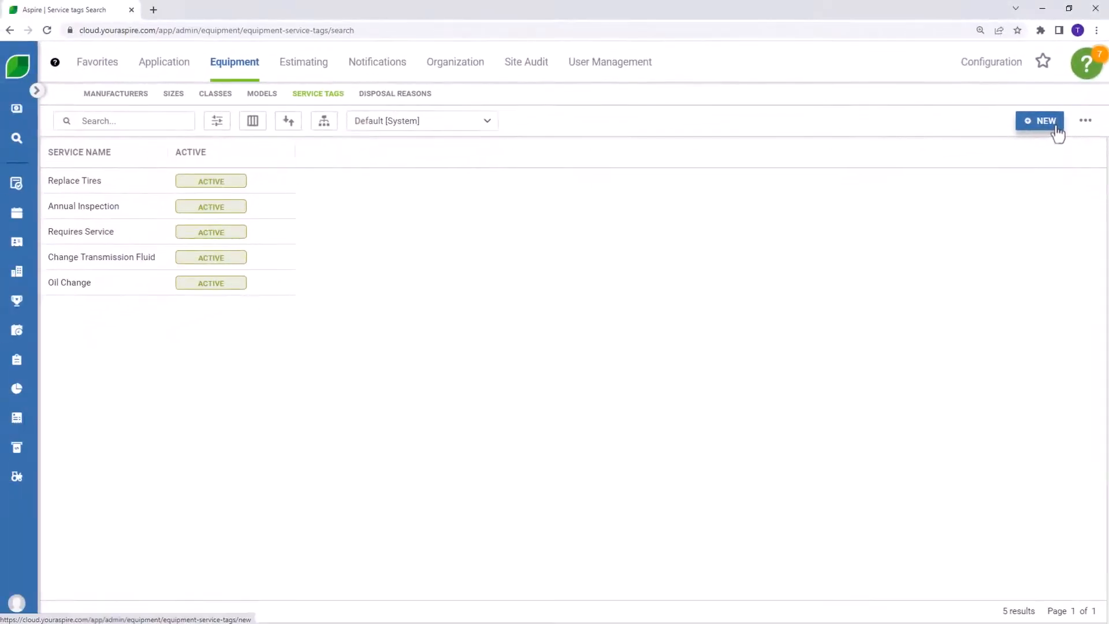
# Step: Create and save the disposal reason 'Totaled'
pyautogui.click(395, 92)
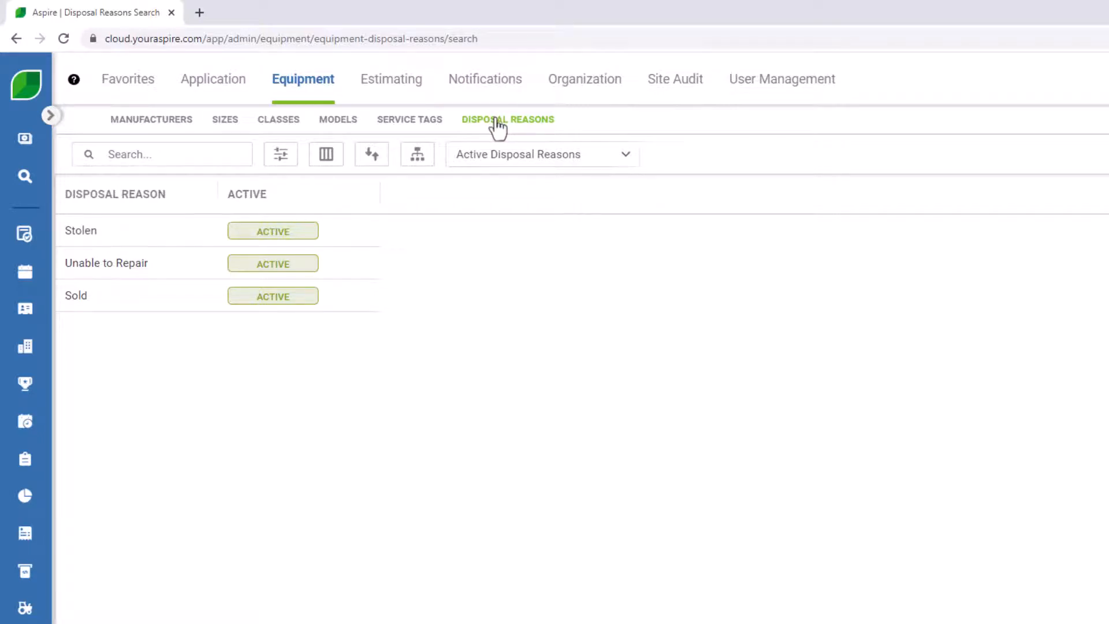
pyautogui.moveTo(749, 255)
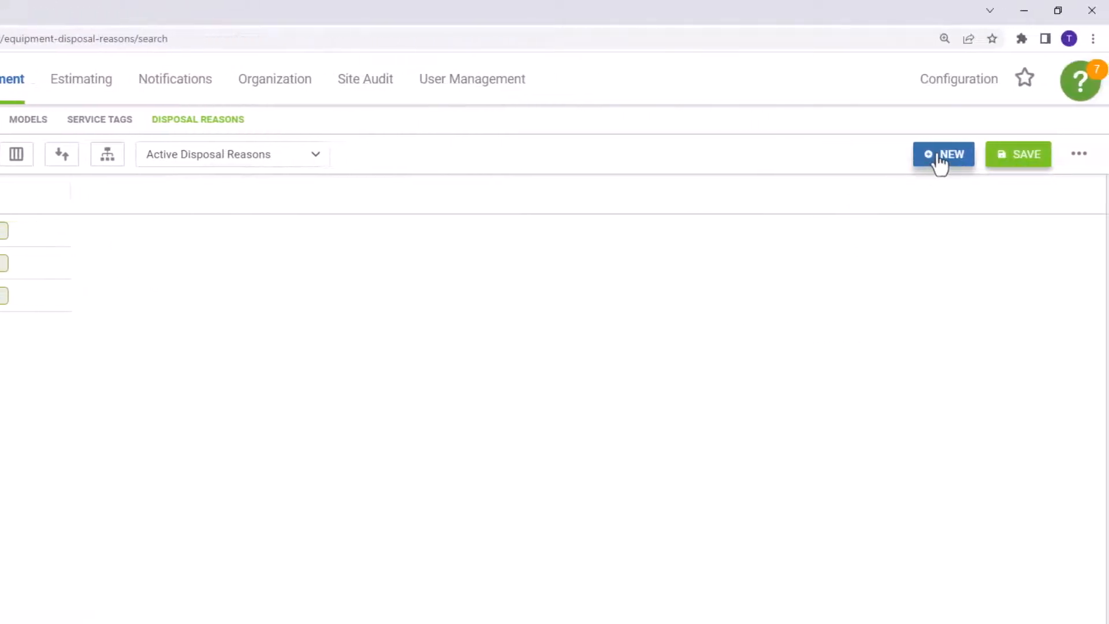
pyautogui.click(943, 154)
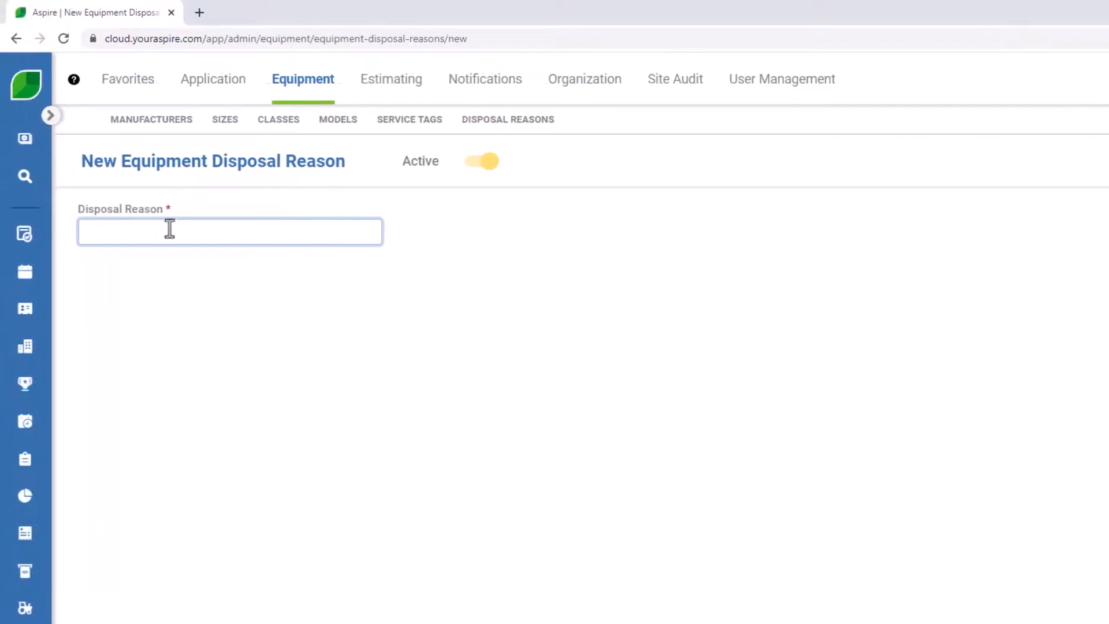
pyautogui.write('Total')
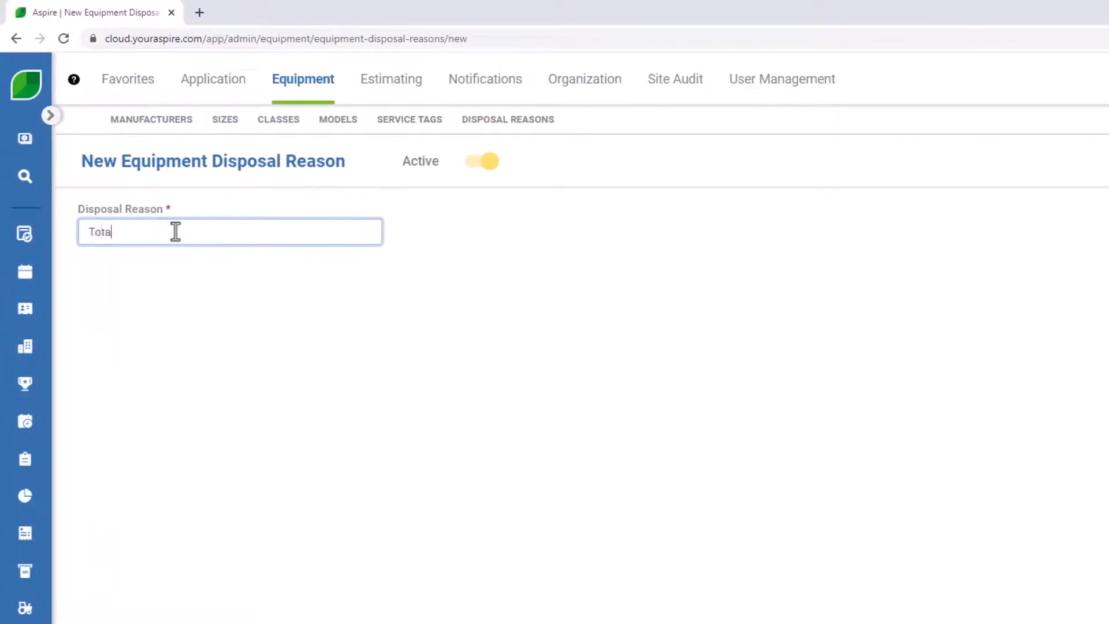
pyautogui.write('led')
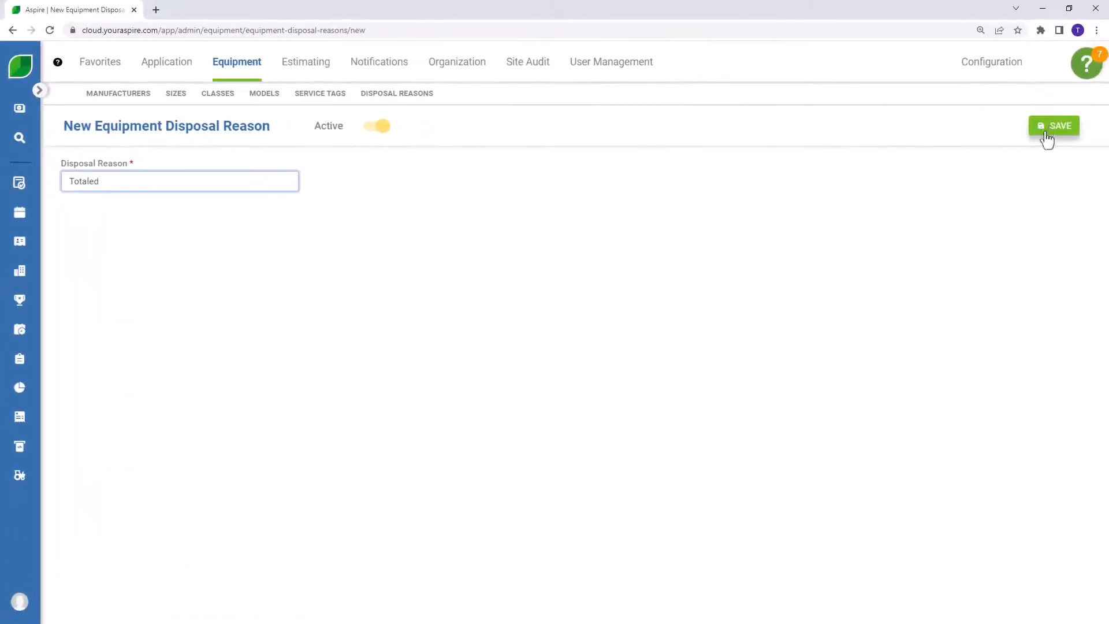
pyautogui.click(1053, 125)
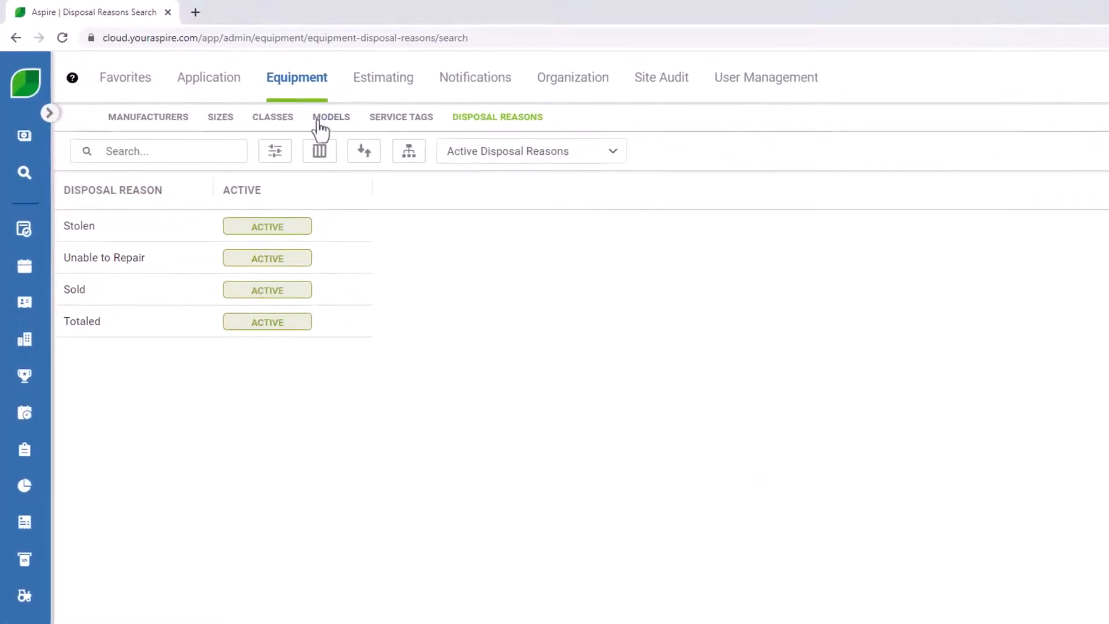
pyautogui.click(330, 117)
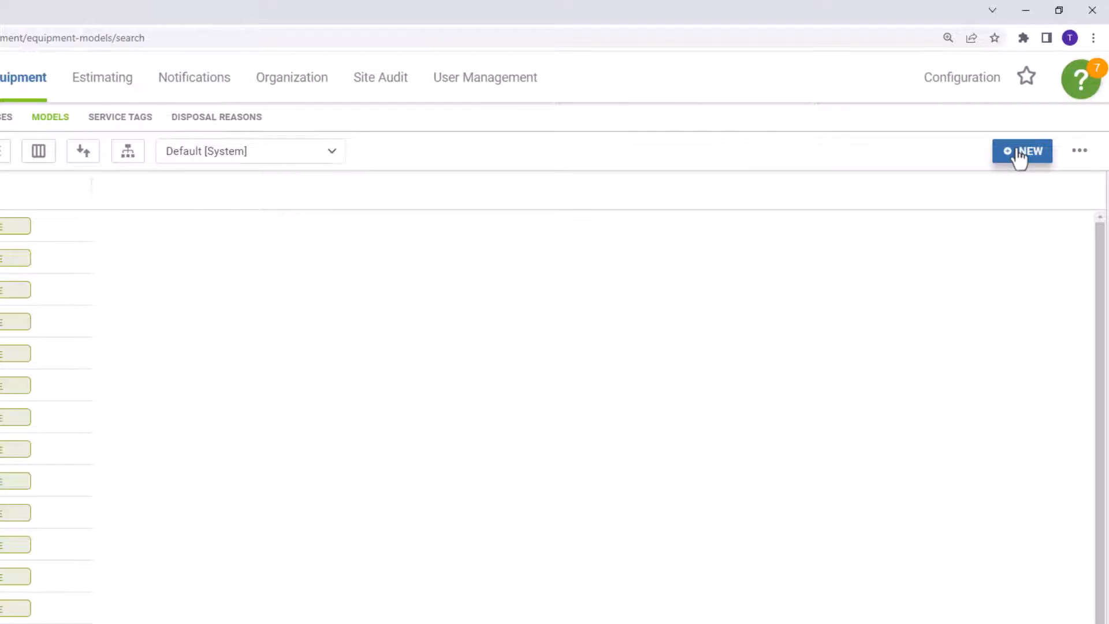
# Step: Start model 'Toyota Tundra SR5' with manufacturer Toyota and size 3.5L V6 CrewMax Long Box
pyautogui.click(1022, 151)
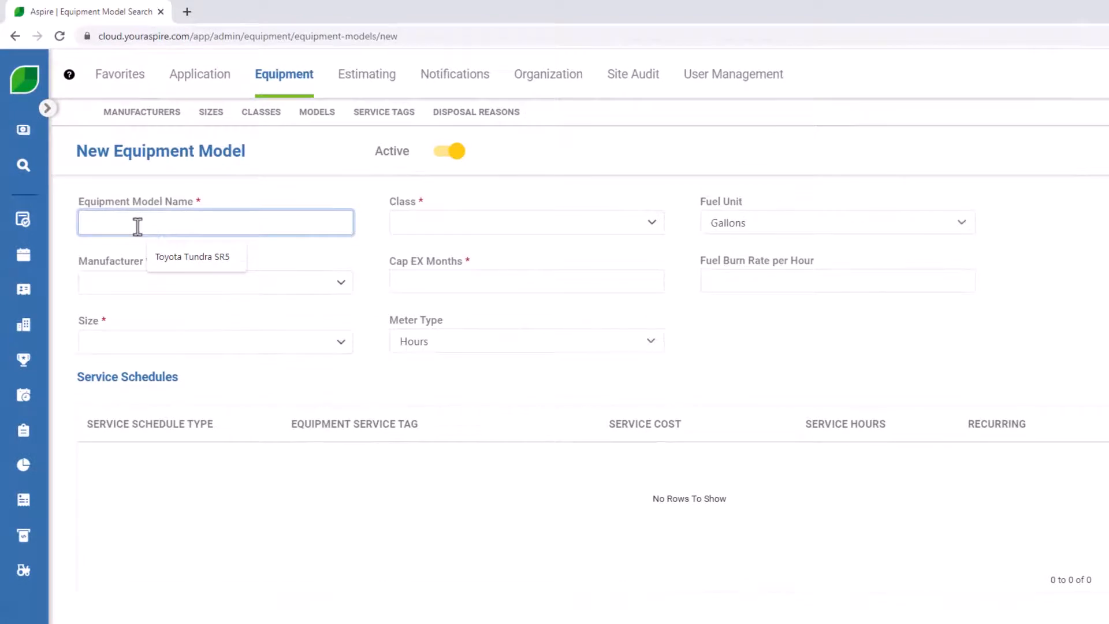
pyautogui.write('To')
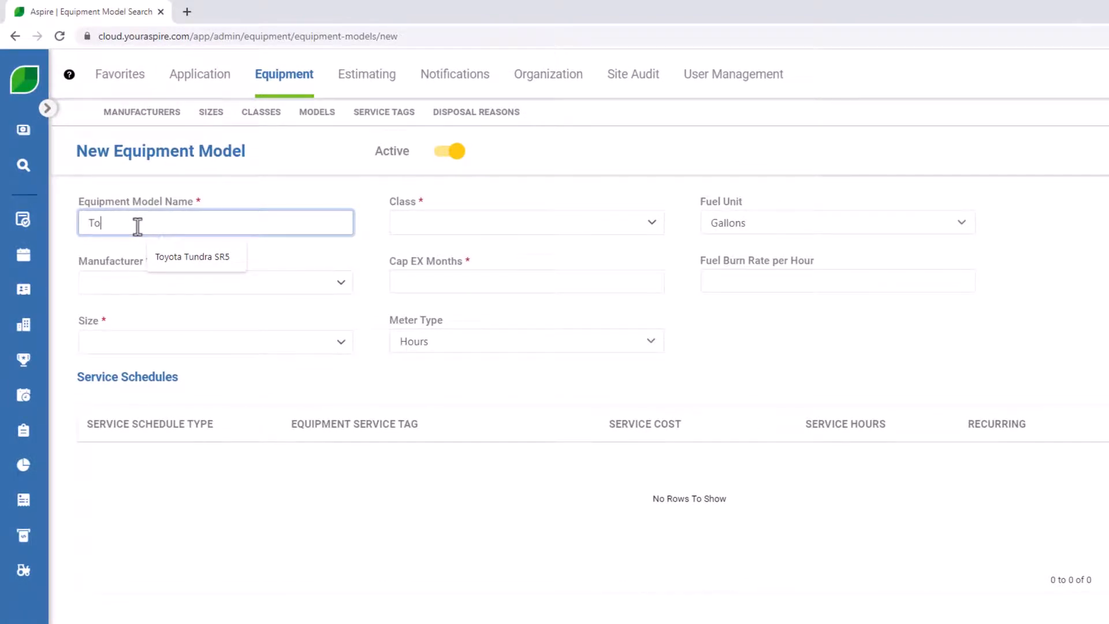
pyautogui.write('yota Tundra SR5')
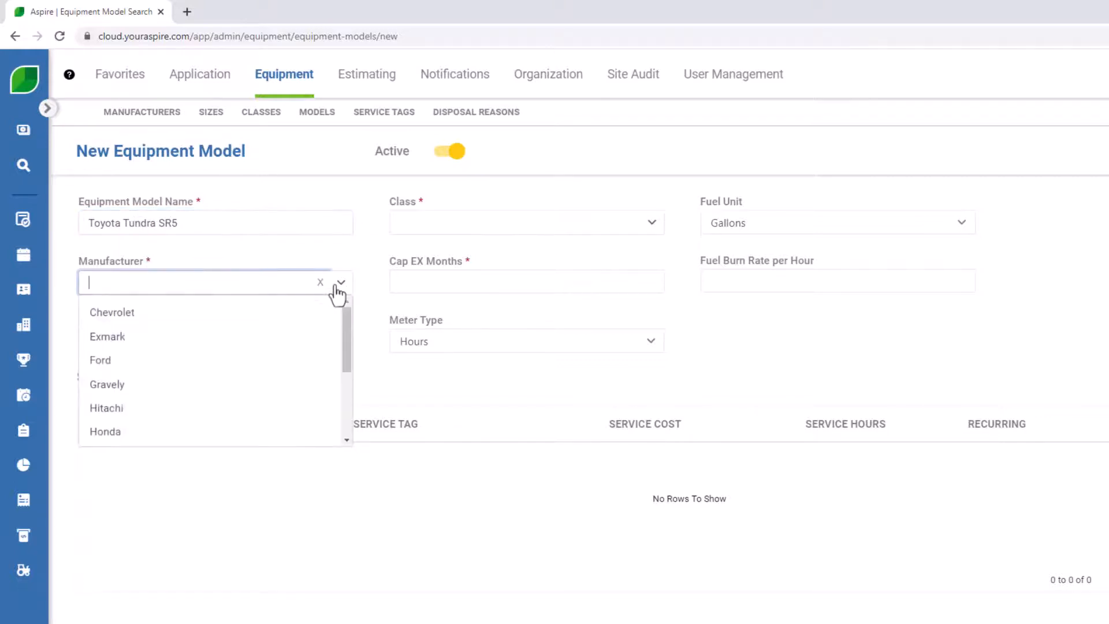
pyautogui.write('toyo')
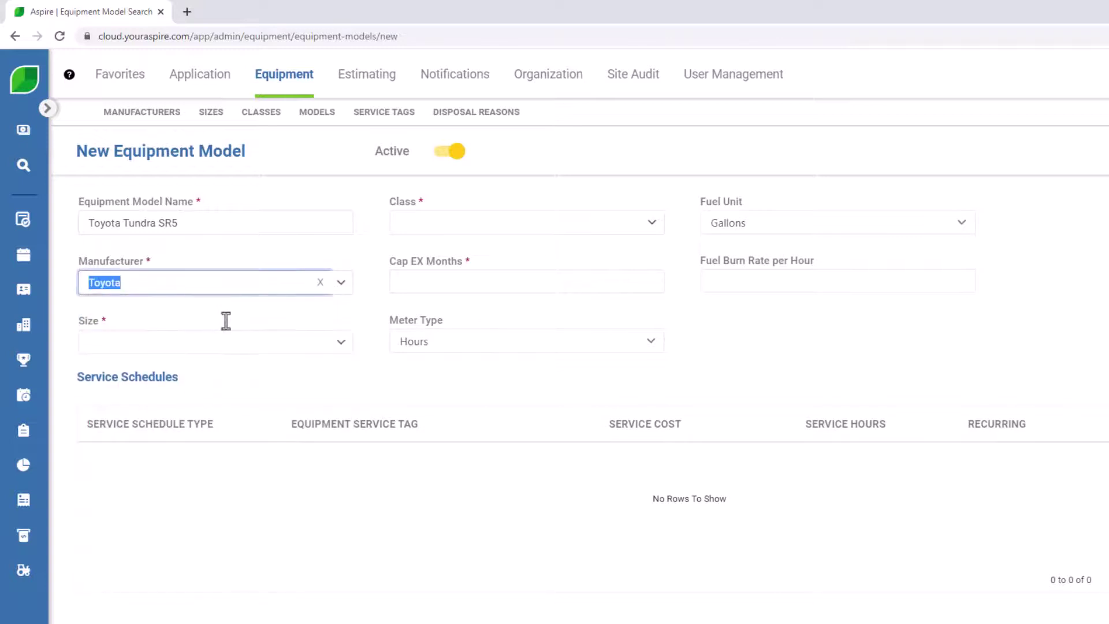
pyautogui.click(212, 341)
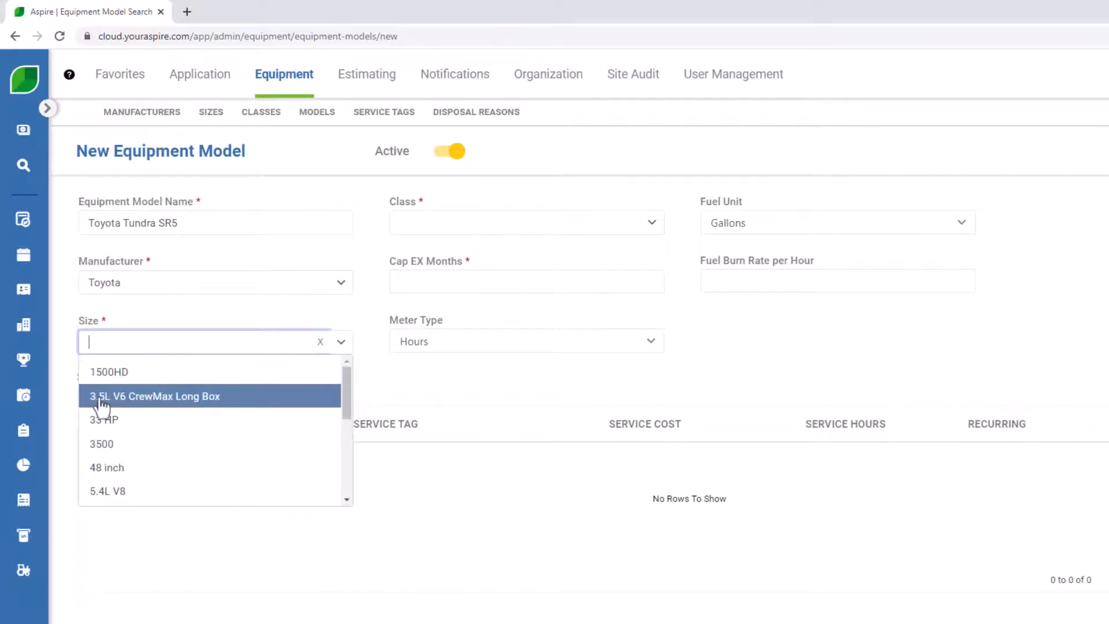
pyautogui.click(155, 396)
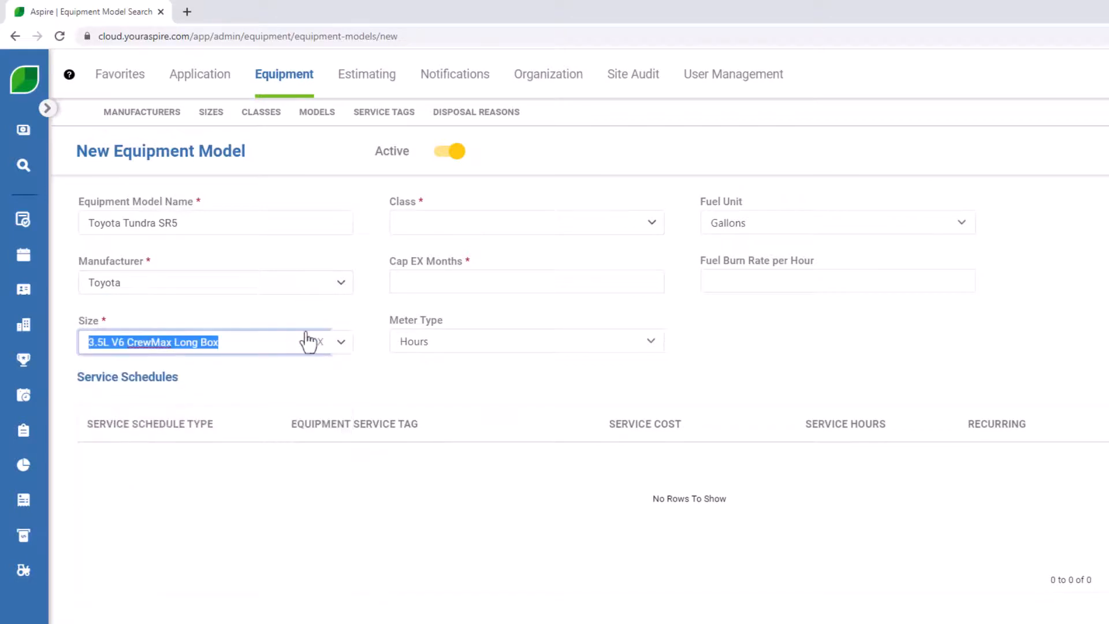
pyautogui.moveTo(655, 230)
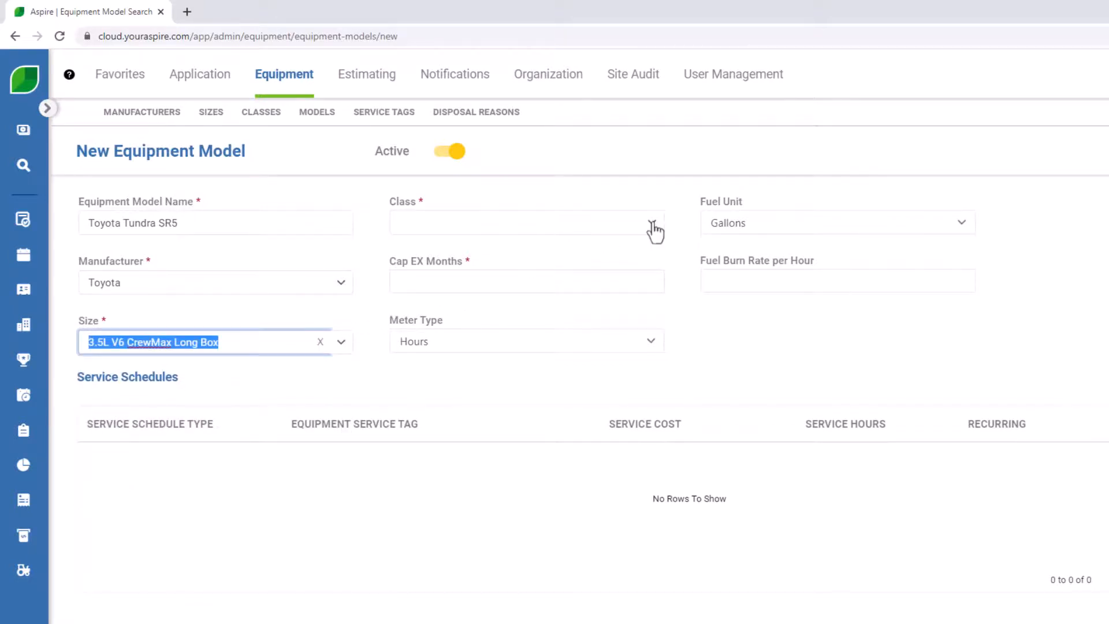
pyautogui.click(523, 222)
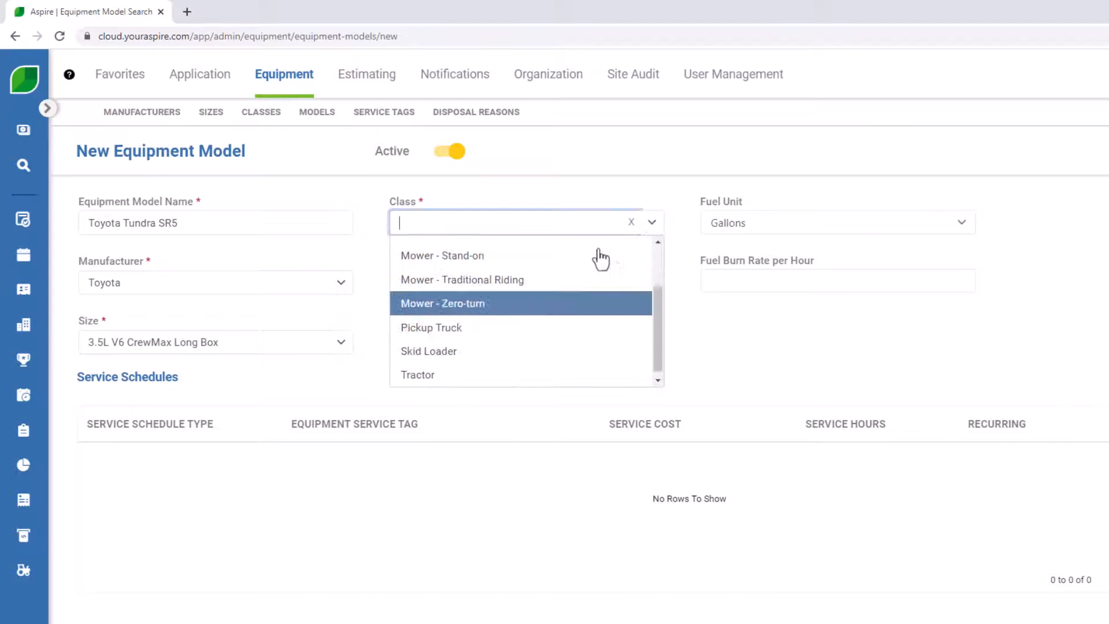
# Step: Give the model class Pickup Truck, 755 CapEx months, Miles/Km meter and 0.049 burn rate
pyautogui.click(431, 328)
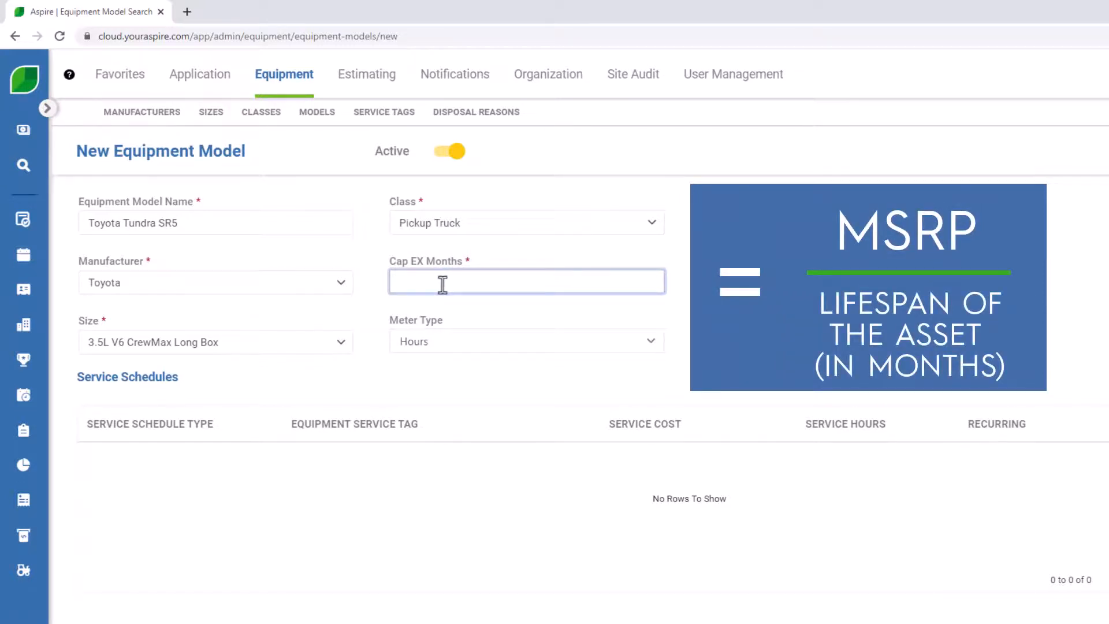
pyautogui.click(525, 281)
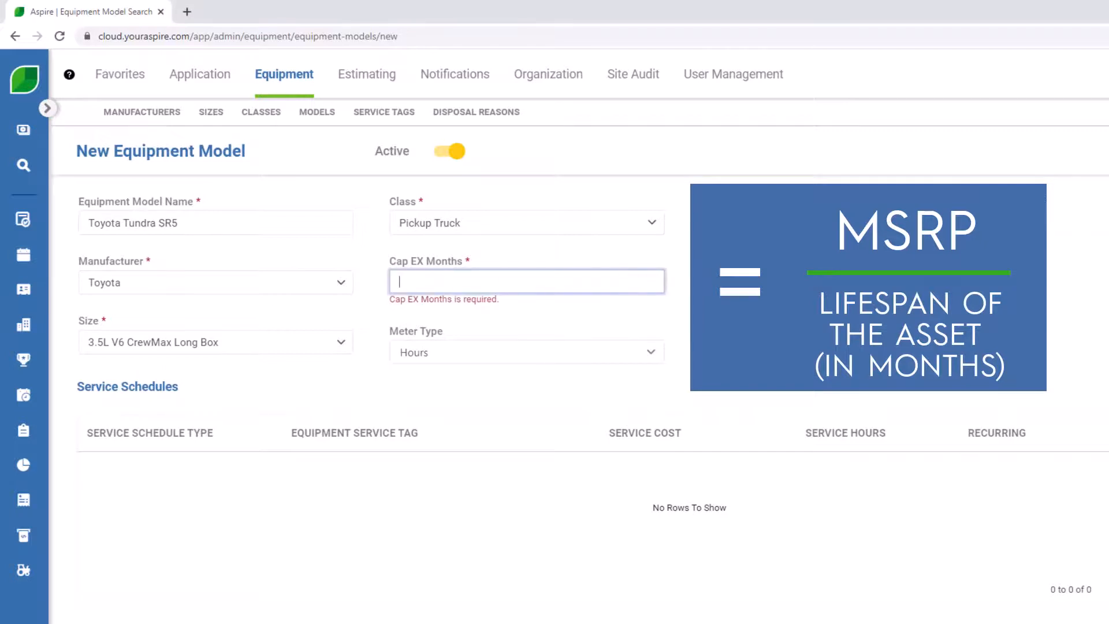
pyautogui.write('755')
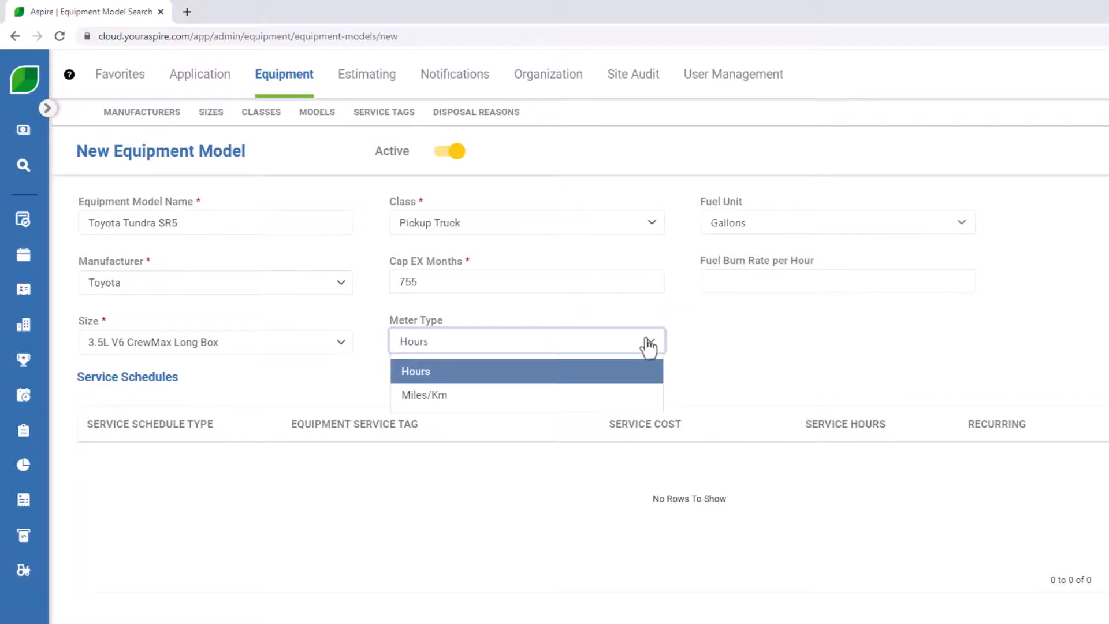
pyautogui.moveTo(610, 404)
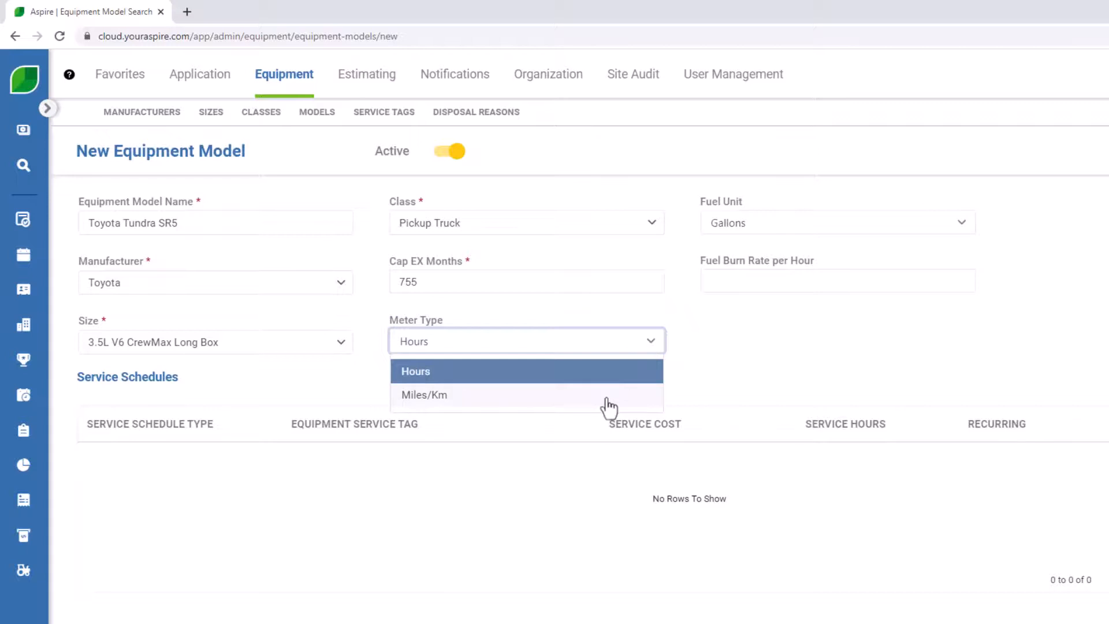
pyautogui.click(424, 394)
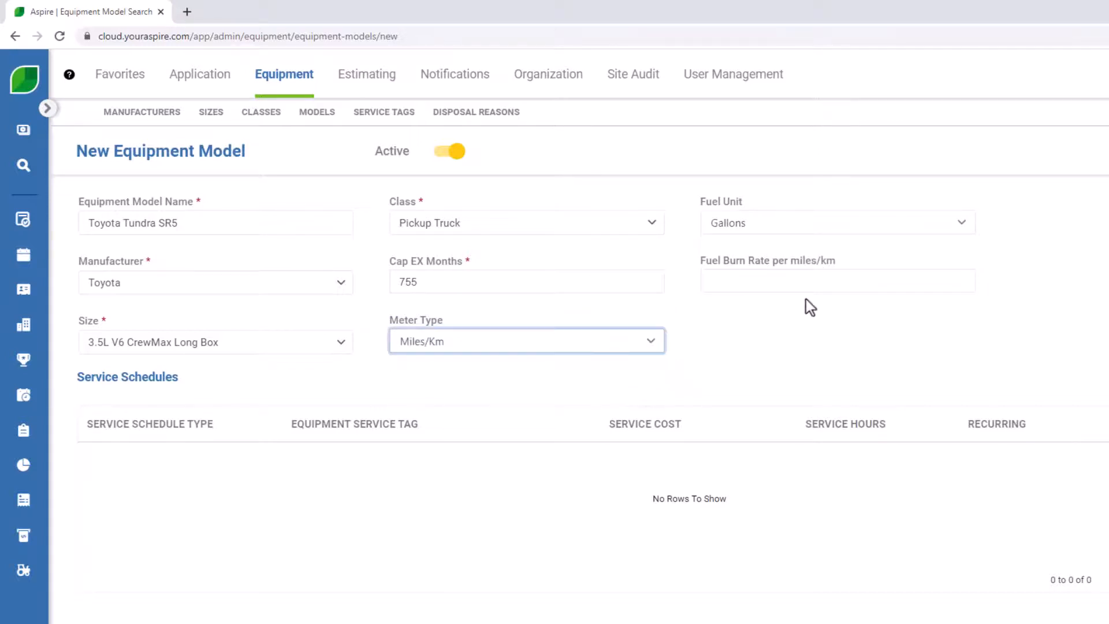
pyautogui.moveTo(965, 230)
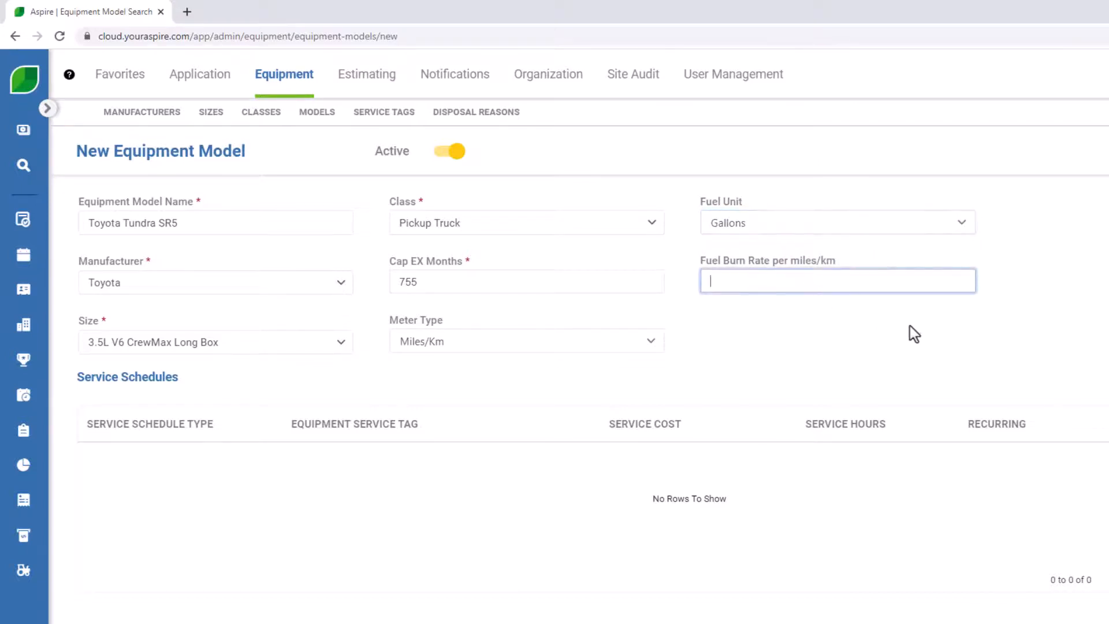
pyautogui.moveTo(941, 343)
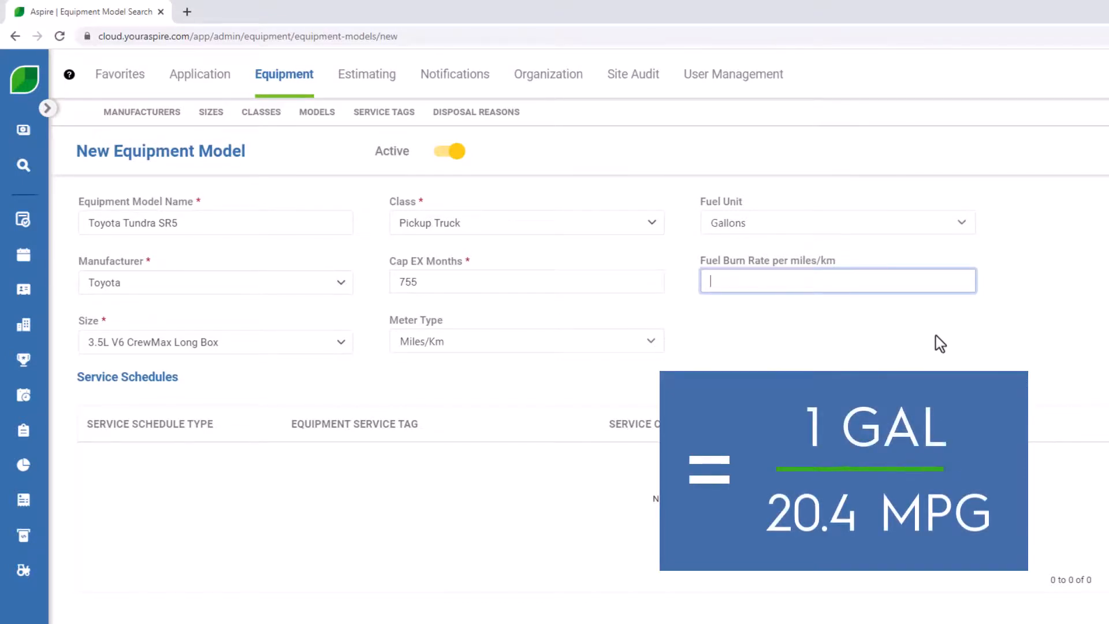
pyautogui.moveTo(908, 253)
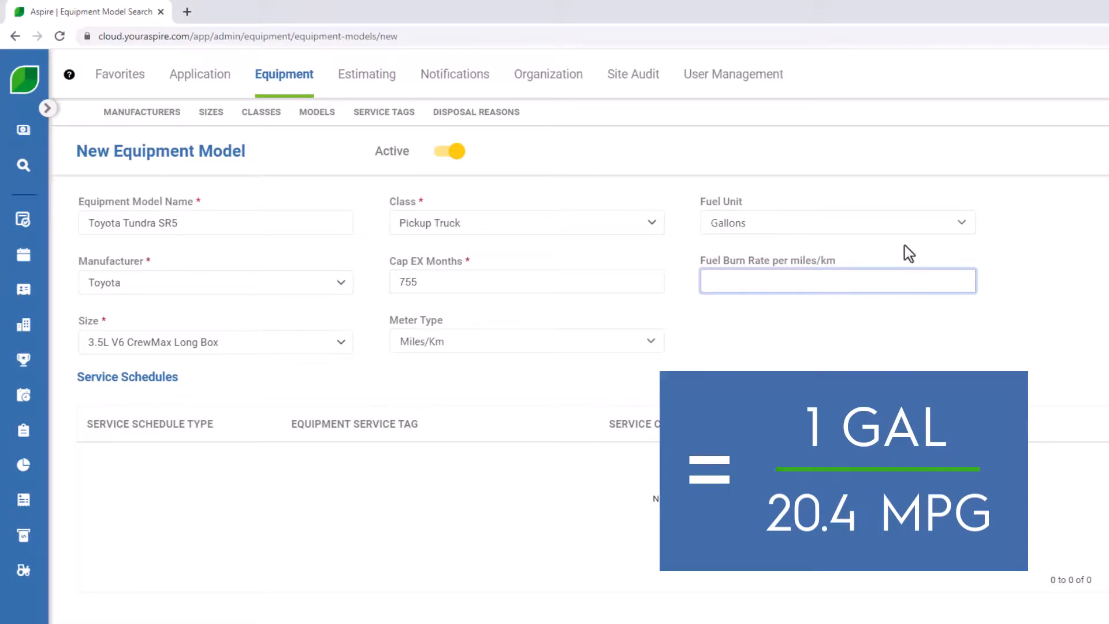
pyautogui.write('0.049')
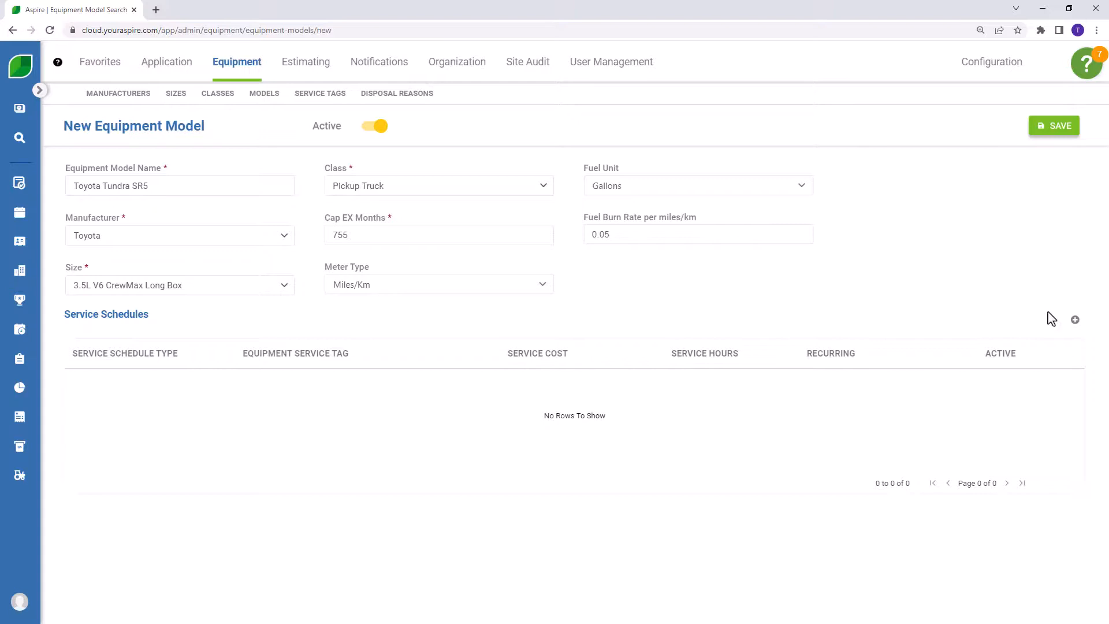
pyautogui.moveTo(1050, 320)
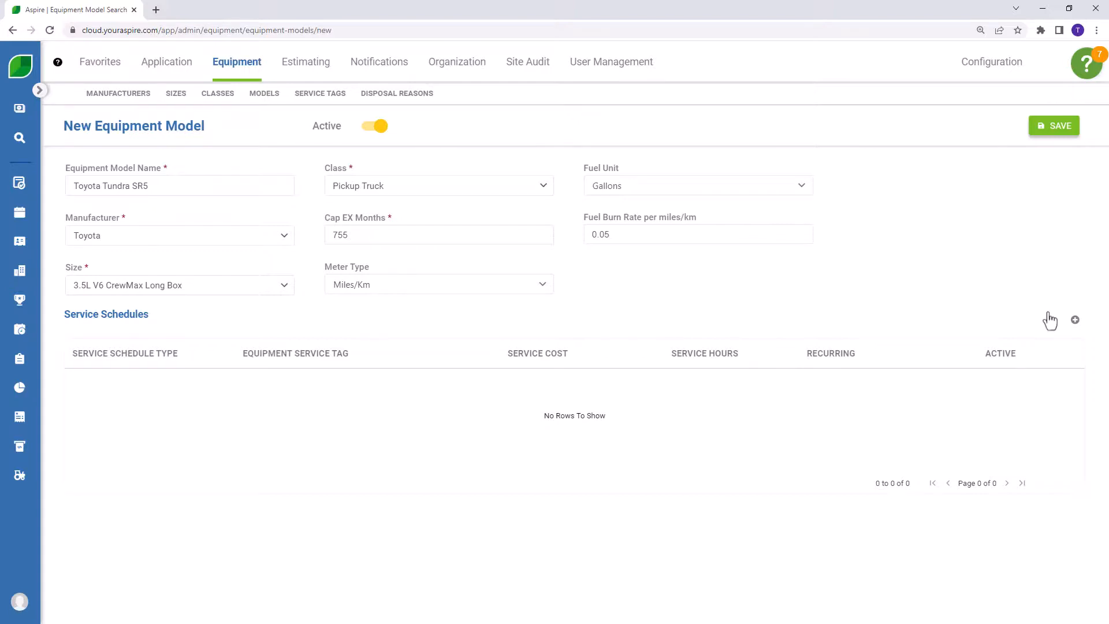
pyautogui.moveTo(1074, 319)
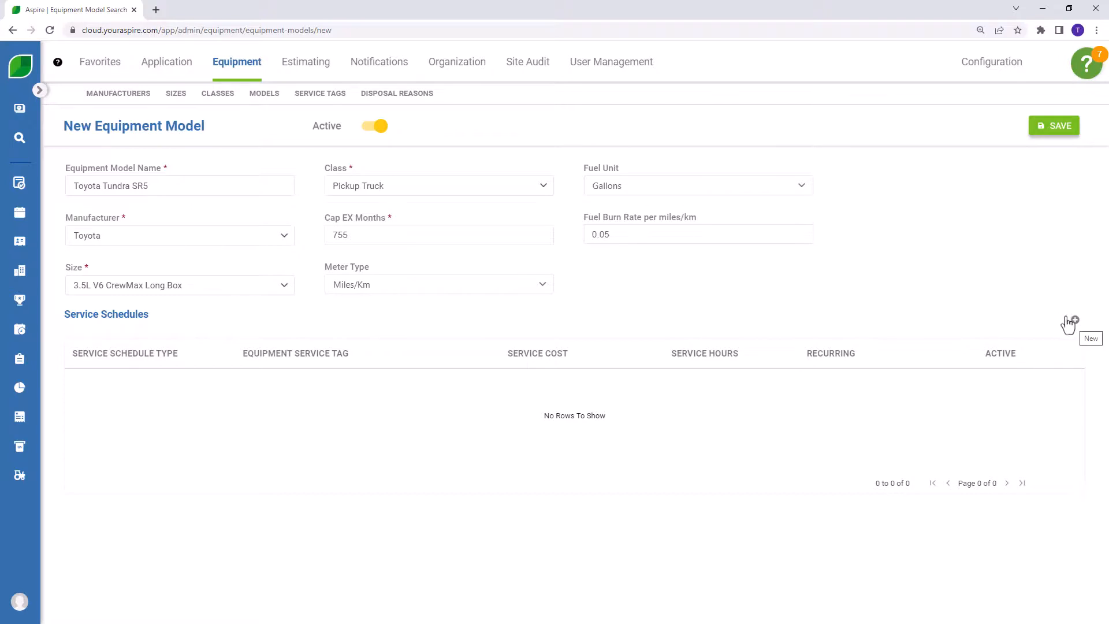
# Step: Save the Toyota Tundra SR5 model and open a blank New Service Schedule form
pyautogui.click(1053, 126)
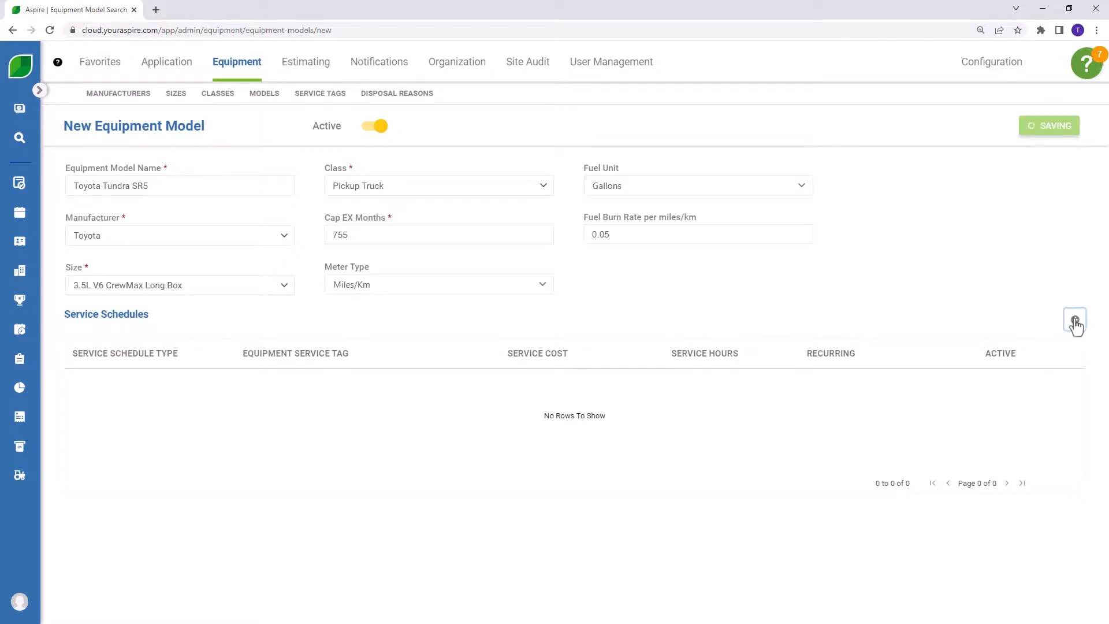
pyautogui.click(1074, 320)
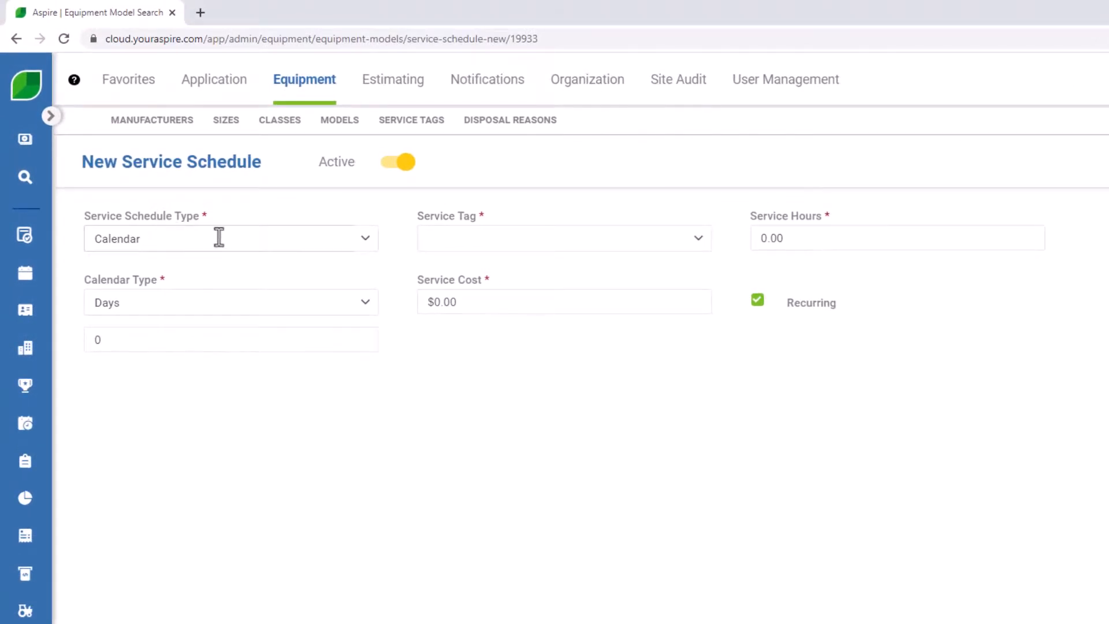
pyautogui.moveTo(360, 240)
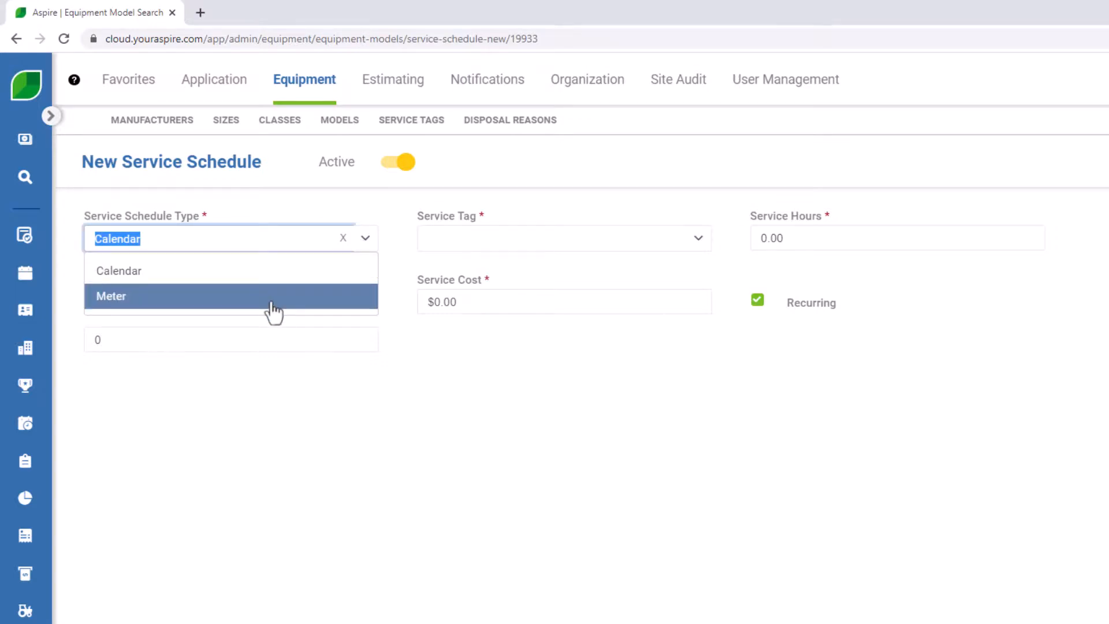
# Step: Save a Meter Oil Change schedule at 5000 with $45 cost and 0.75 service hours
pyautogui.click(230, 295)
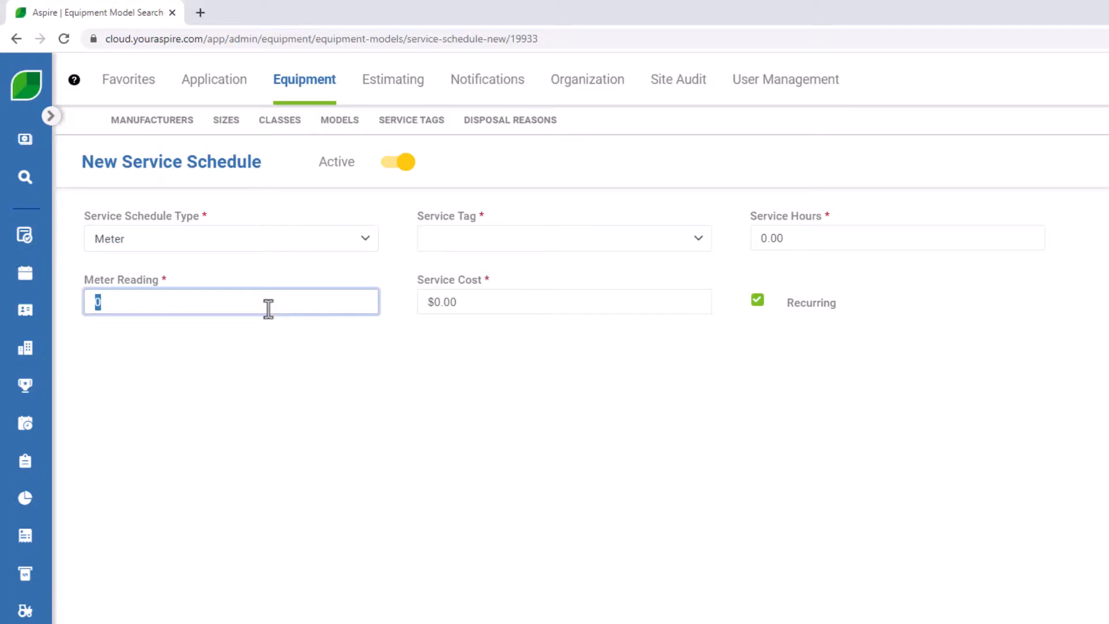
pyautogui.write('5000')
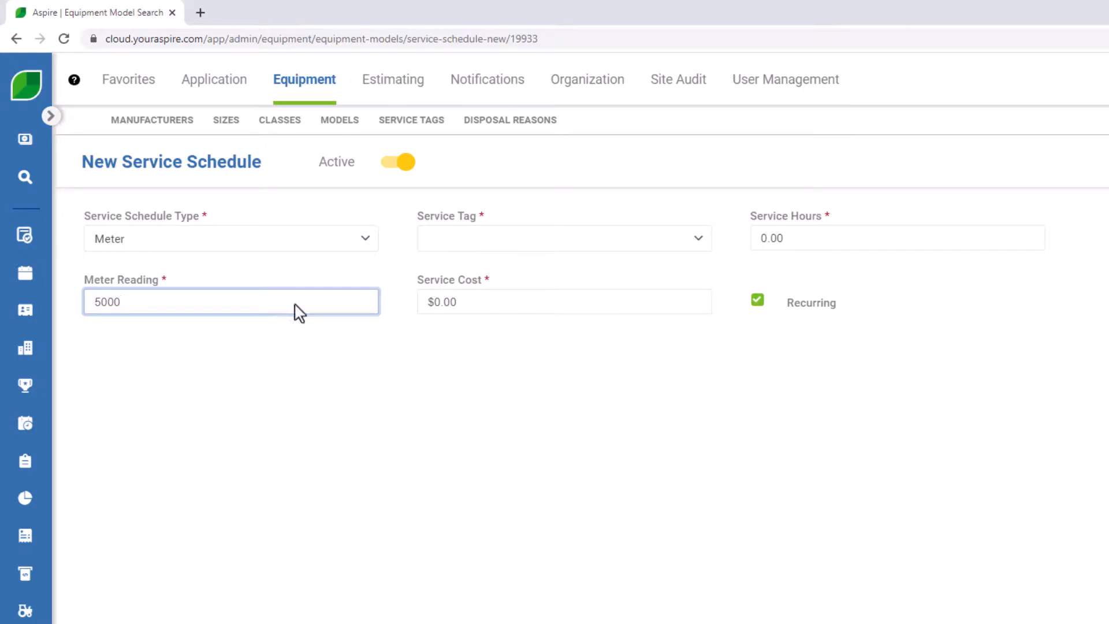
pyautogui.click(563, 237)
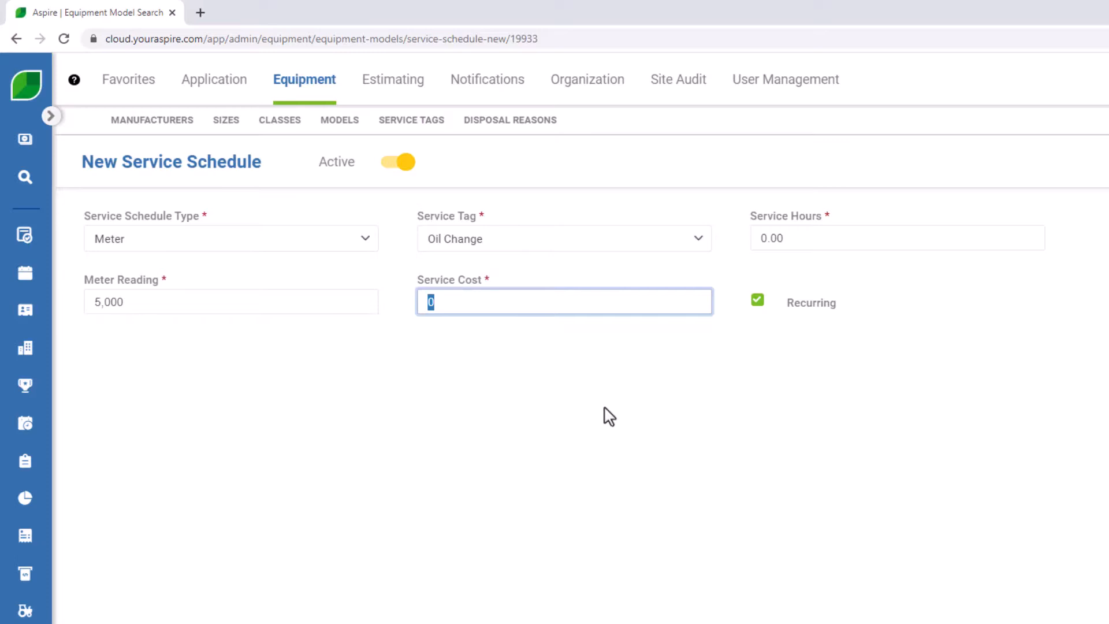
pyautogui.write('45')
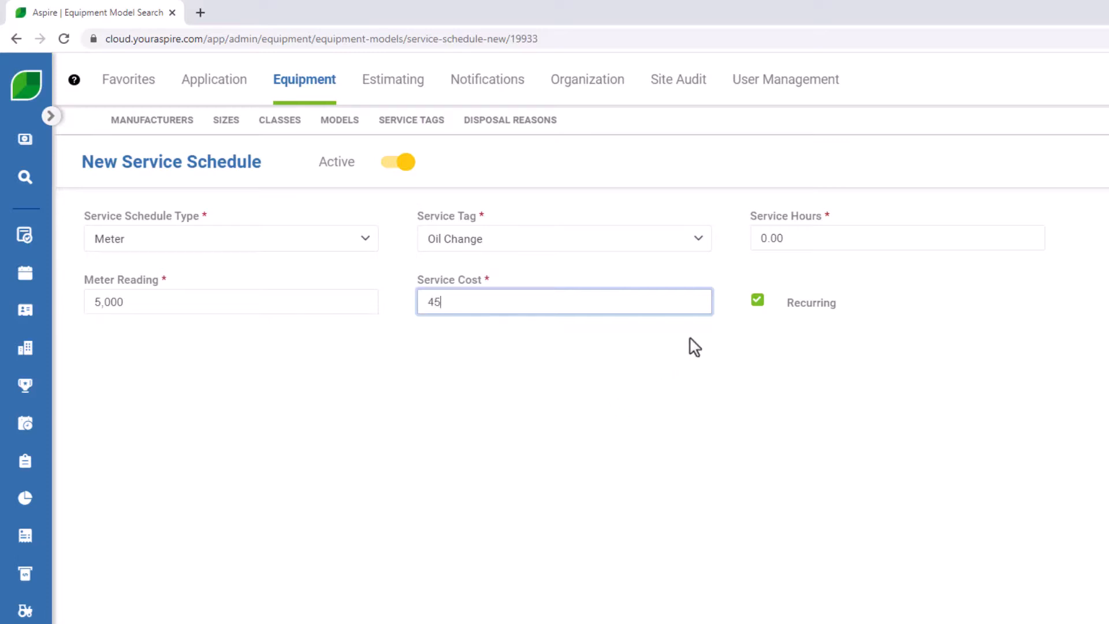
pyautogui.click(896, 237)
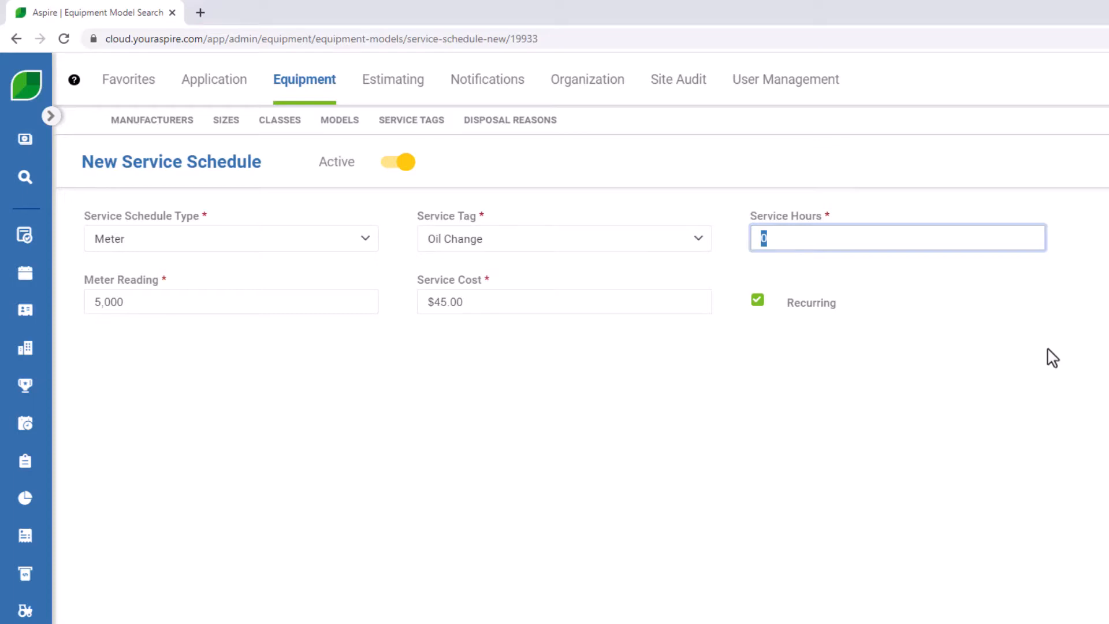
pyautogui.write('.75')
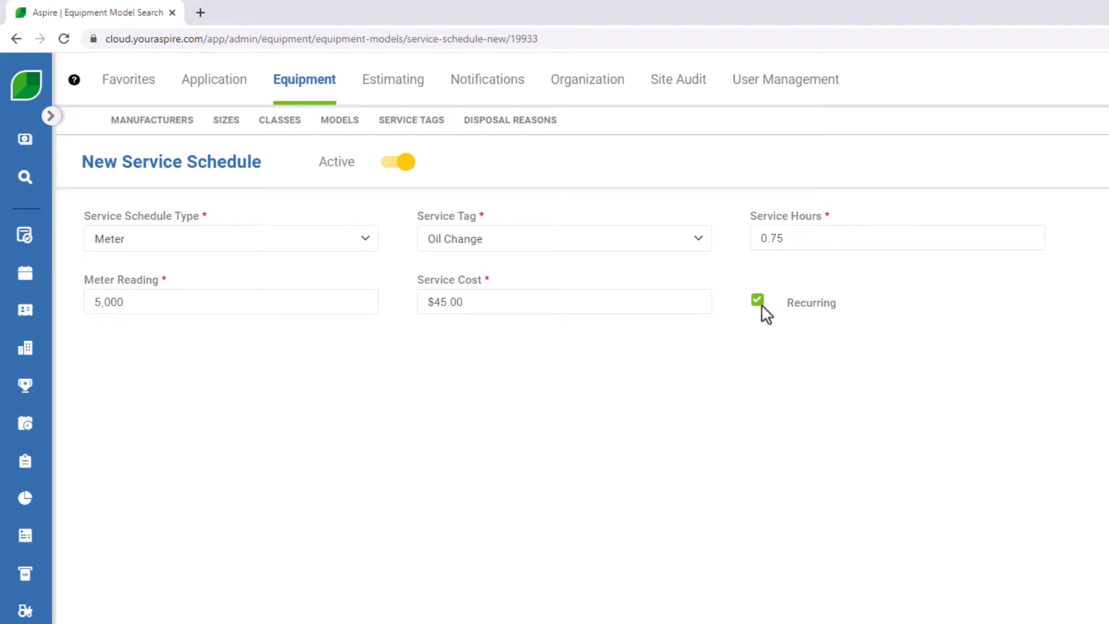
pyautogui.moveTo(764, 314)
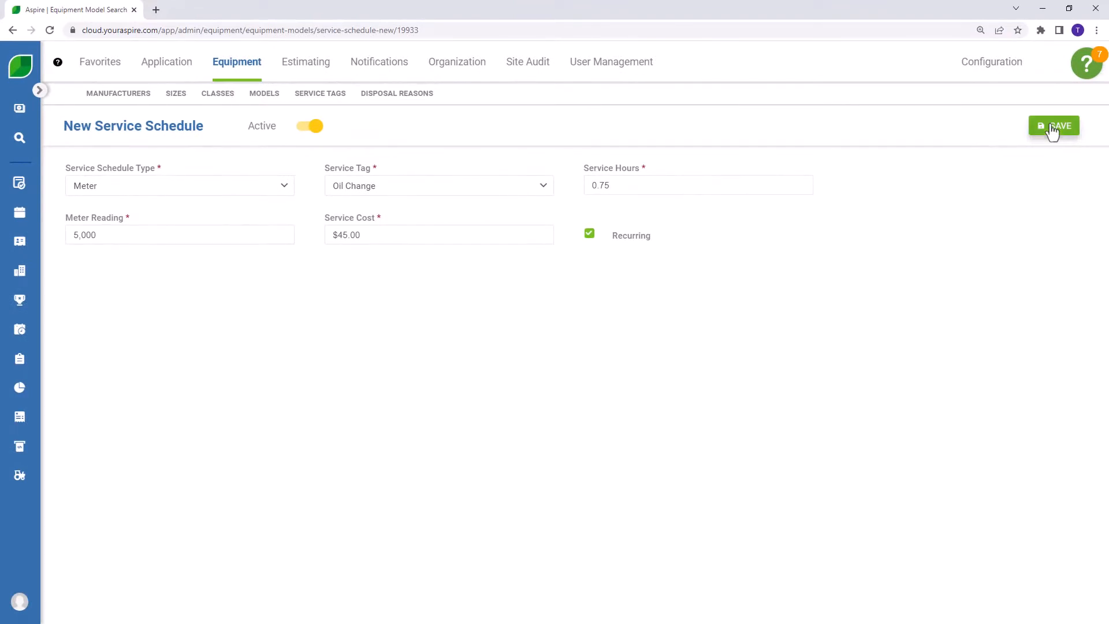
pyautogui.click(1053, 126)
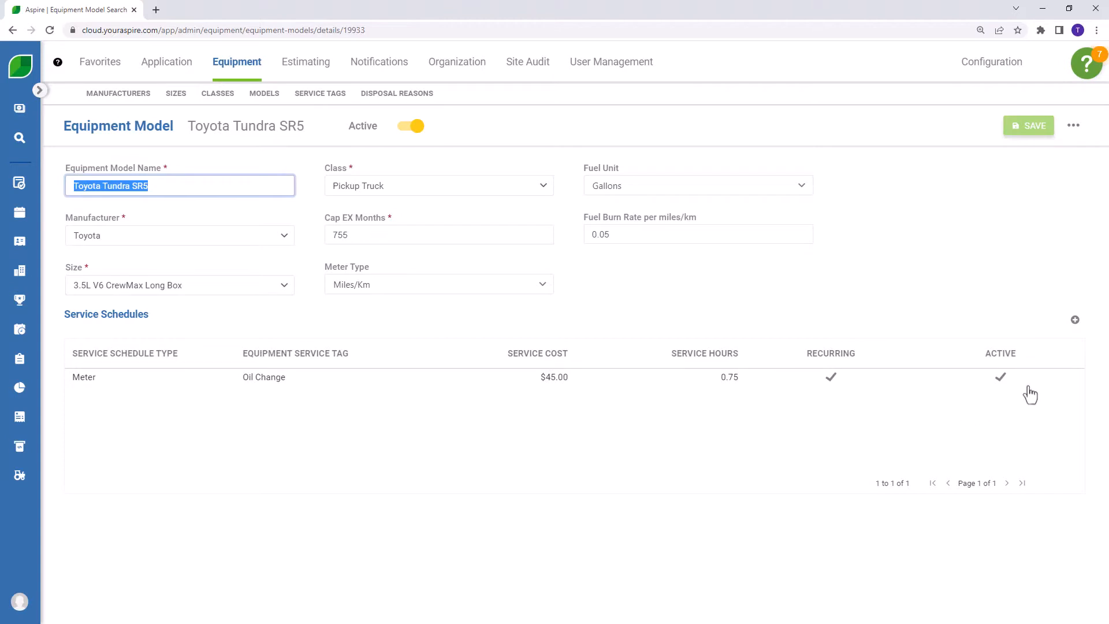
pyautogui.moveTo(1064, 363)
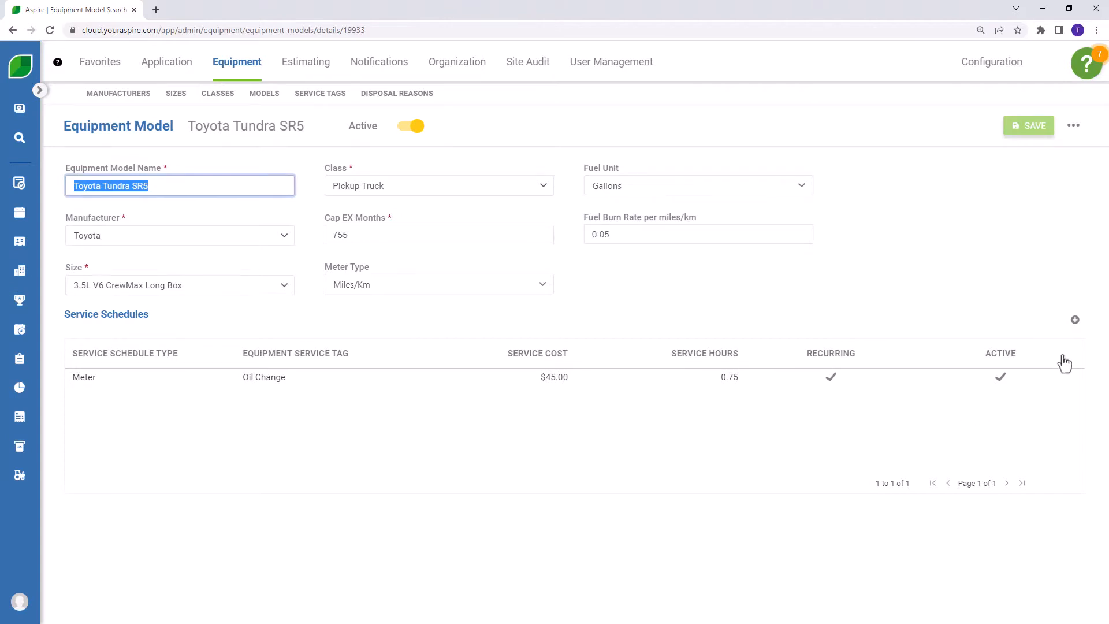
pyautogui.moveTo(1070, 353)
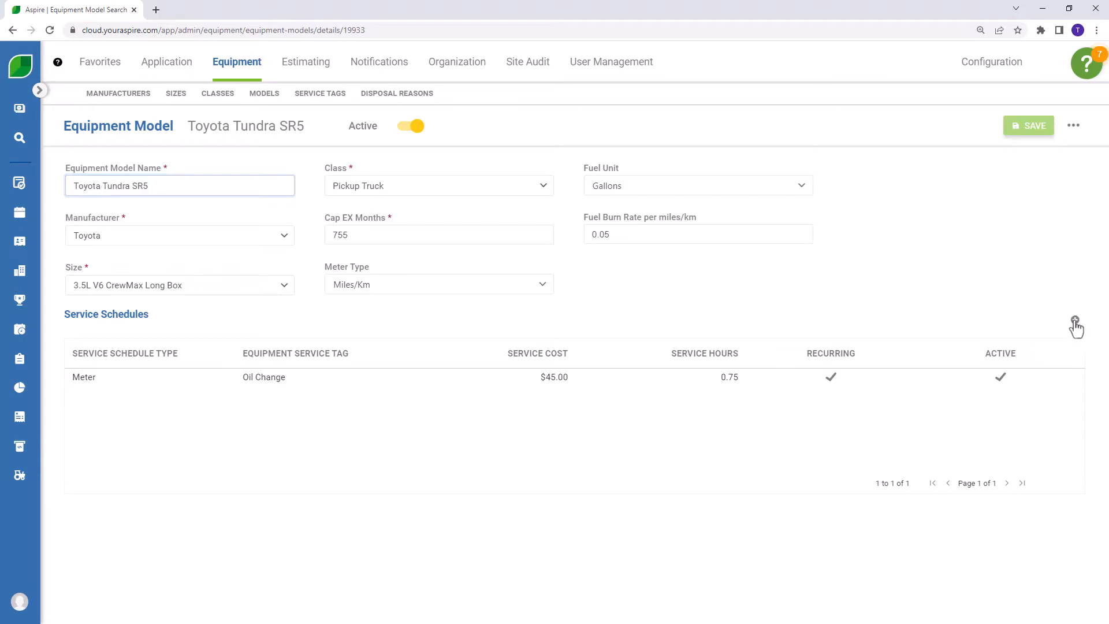
# Step: Open a second blank New Service Schedule form on the Tundra SR5 model
pyautogui.click(1075, 322)
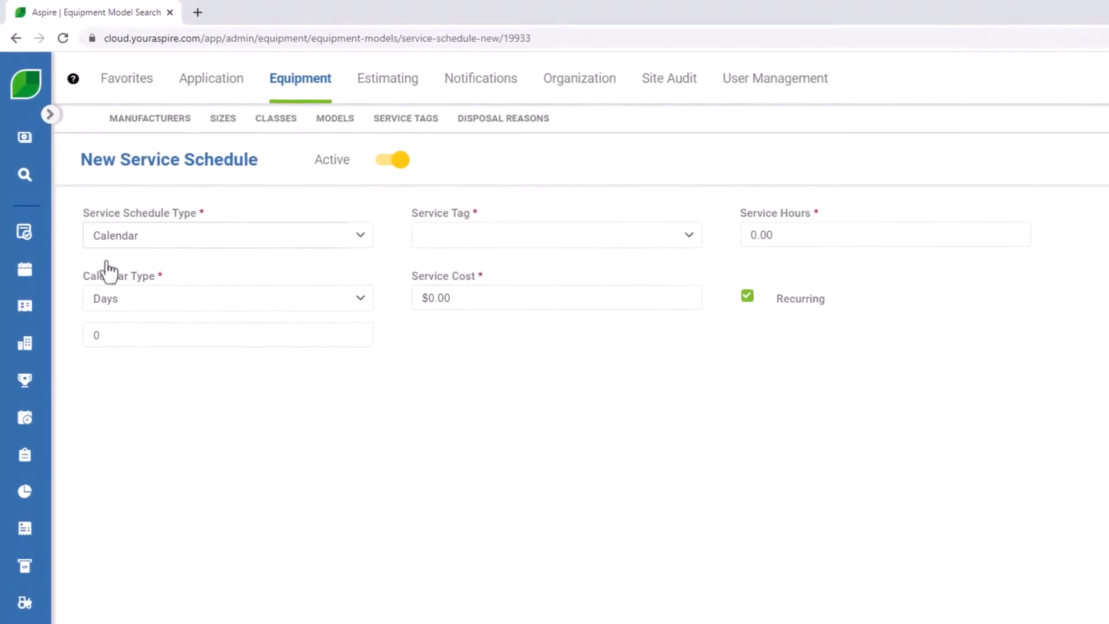
pyautogui.moveTo(123, 268)
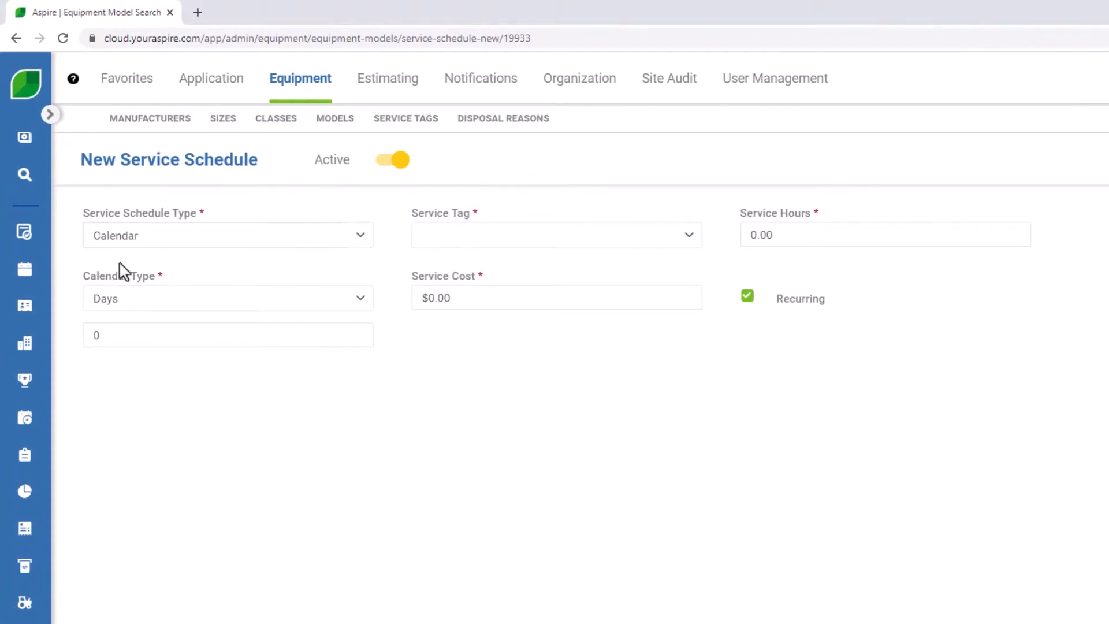
# Step: Save a calendar Annual Inspection schedule in months, taking 1 service hour
pyautogui.click(227, 298)
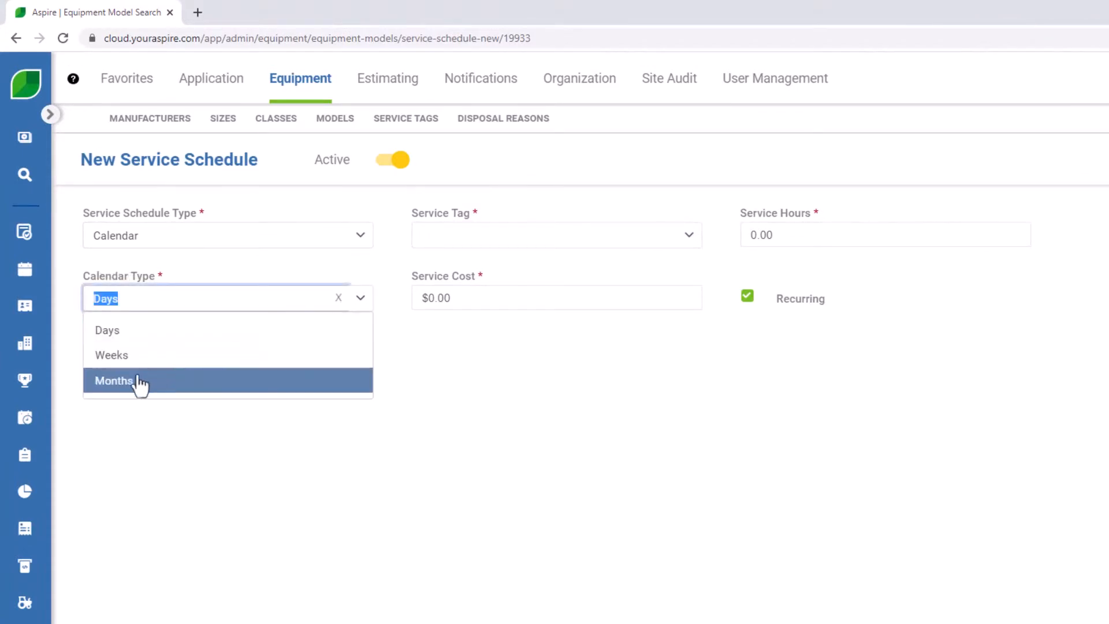
pyautogui.click(113, 381)
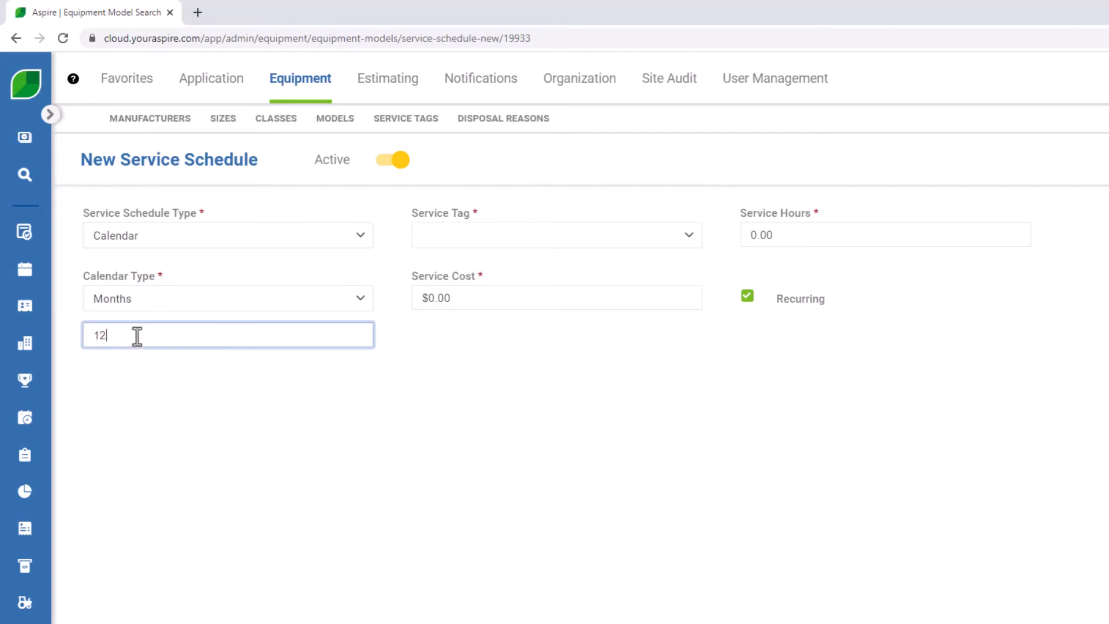
pyautogui.moveTo(450, 348)
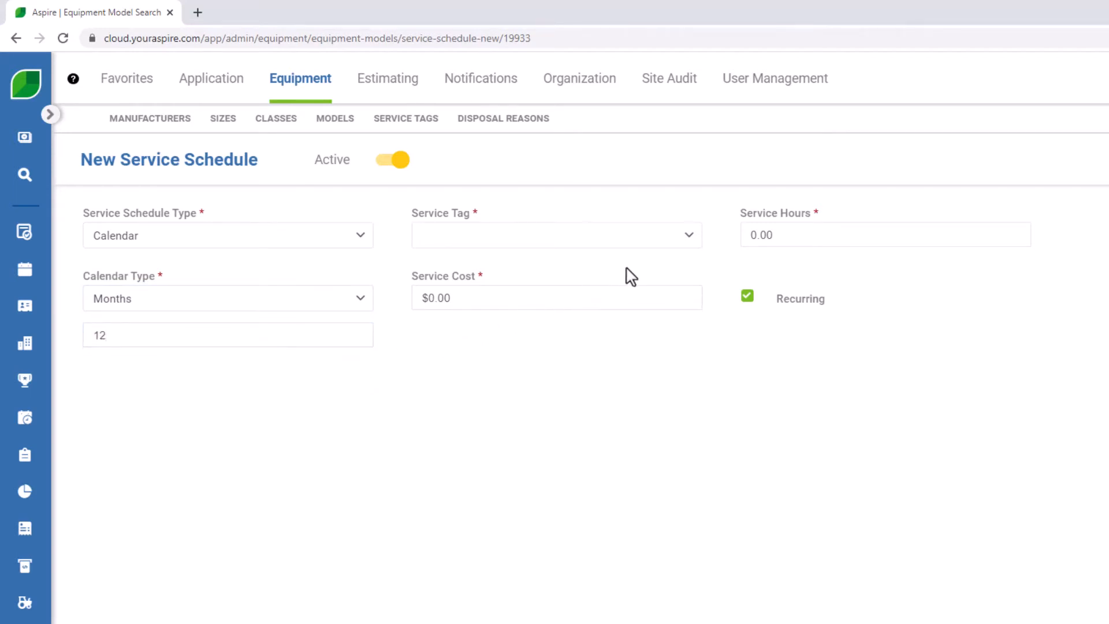
pyautogui.moveTo(688, 235)
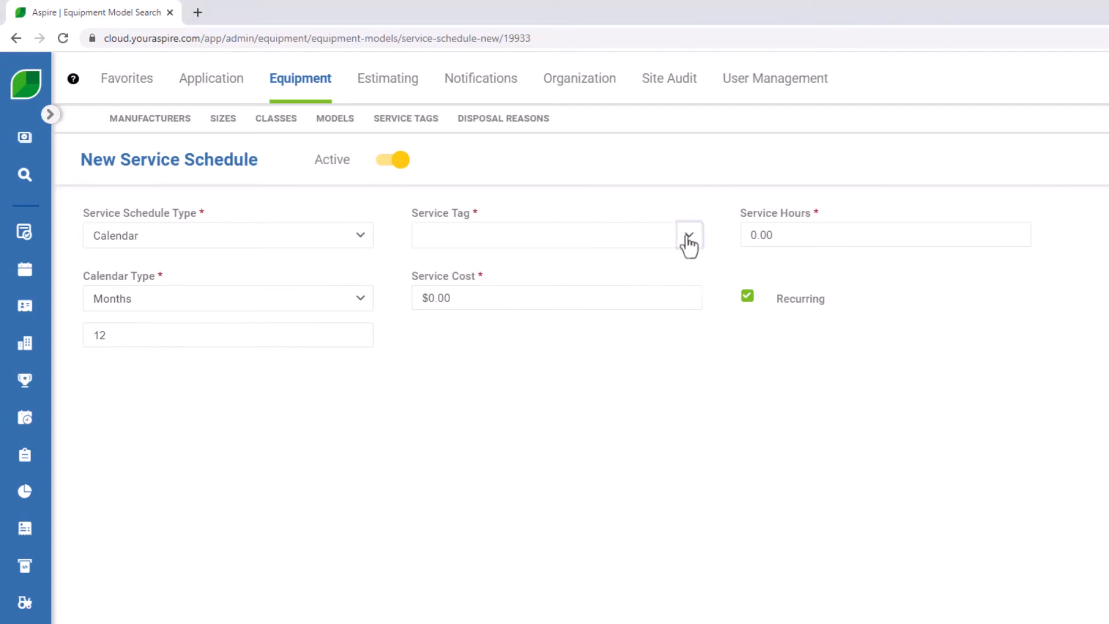
pyautogui.click(688, 235)
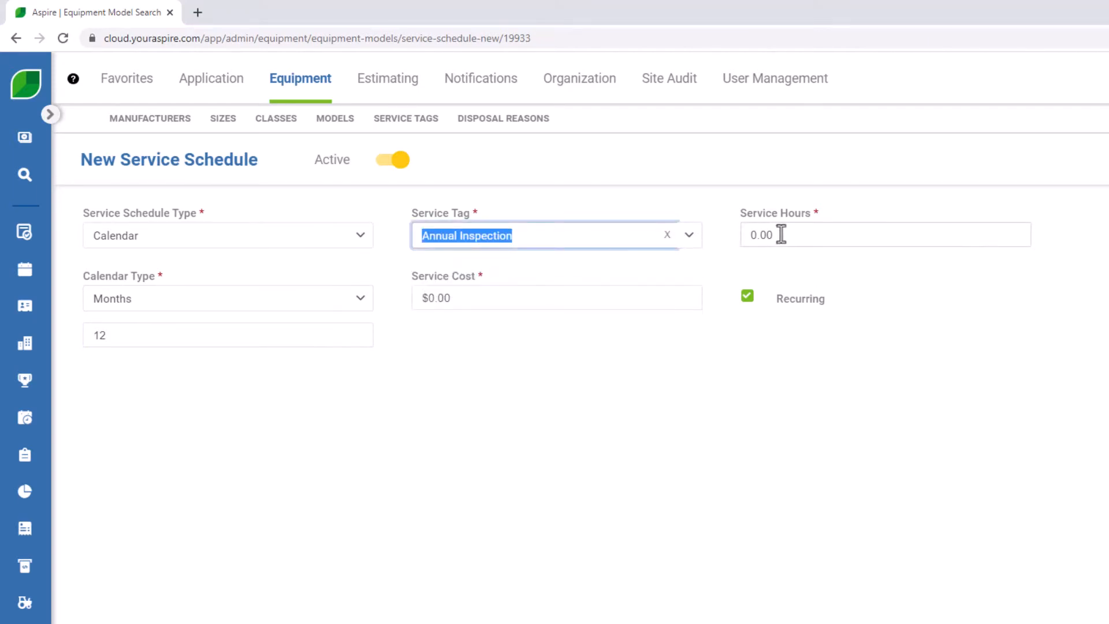
pyautogui.write('1')
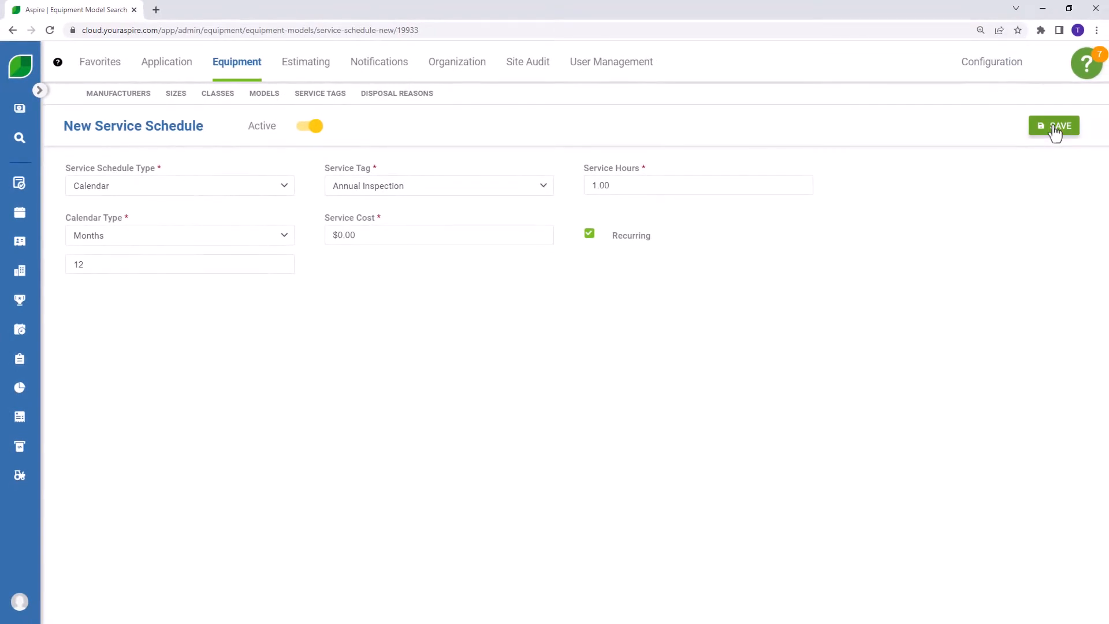
pyautogui.click(1053, 126)
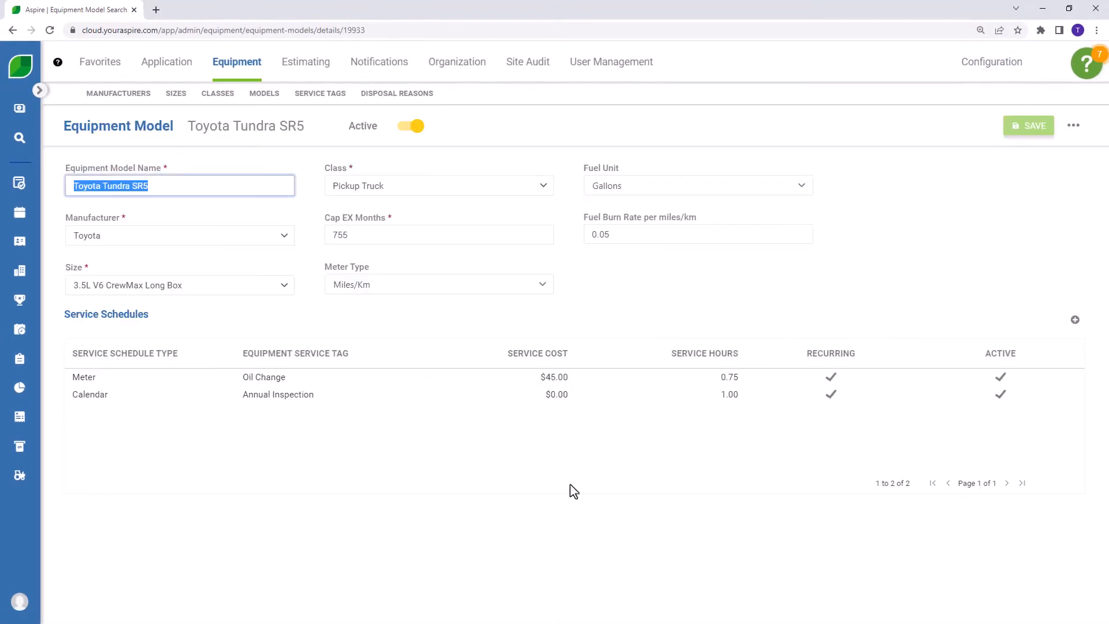